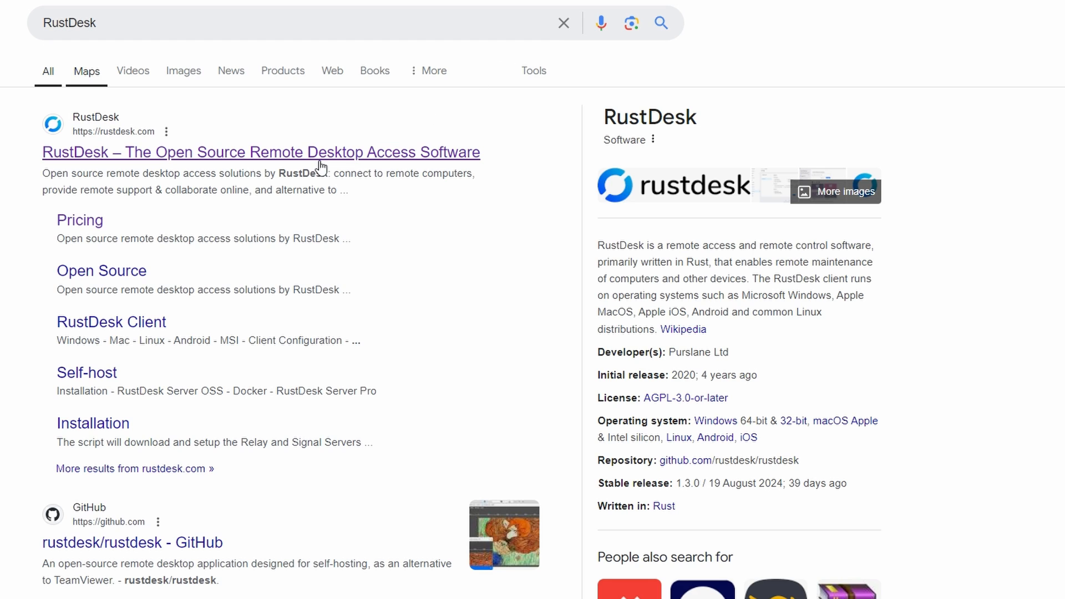
mouse_move(179, 171)
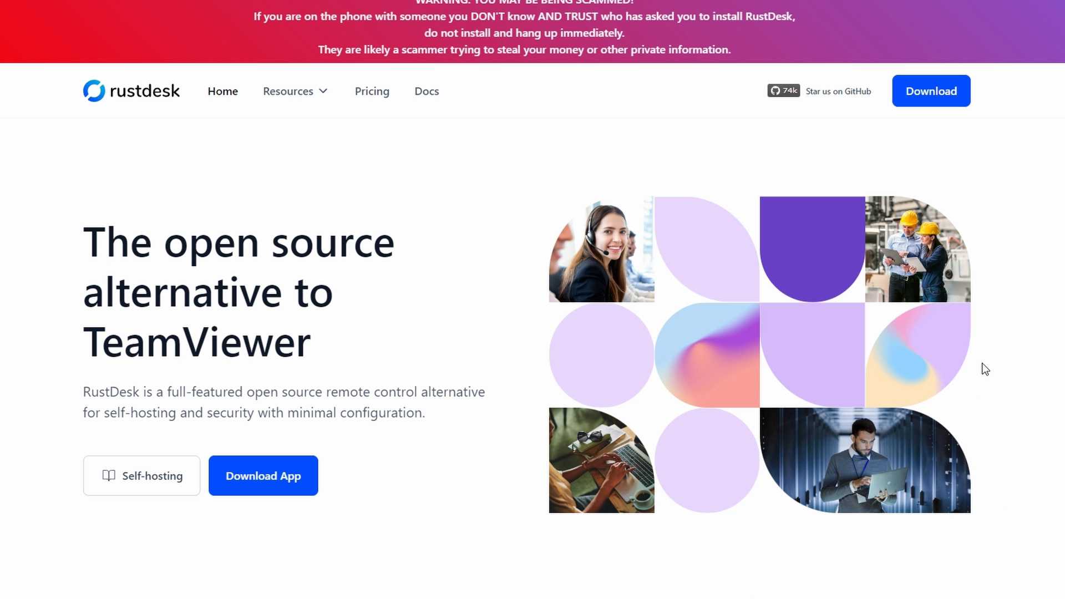
mouse_move(1022, 379)
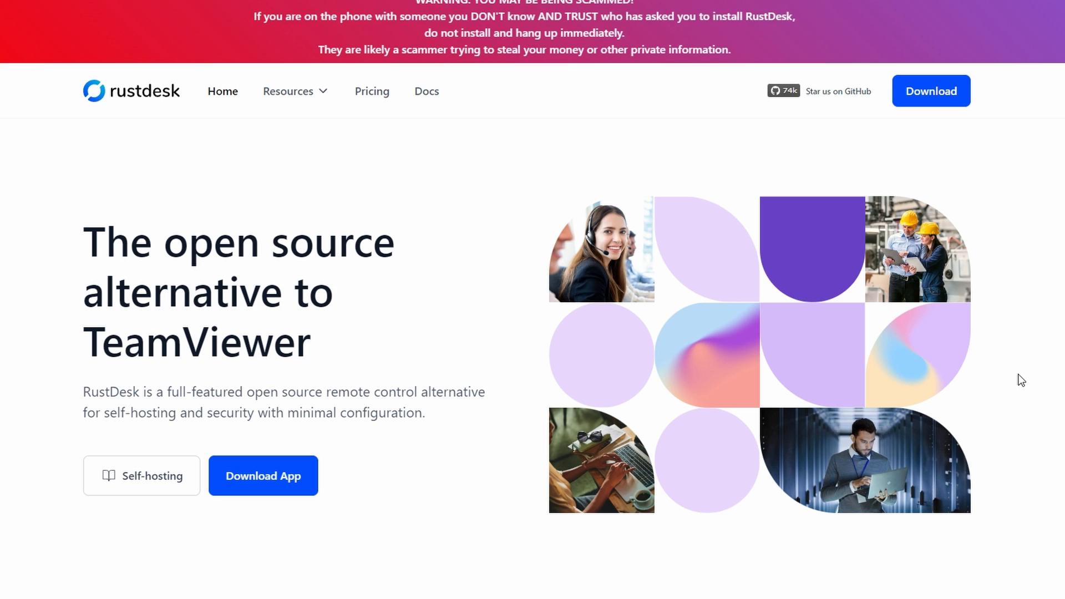
mouse_move(1018, 374)
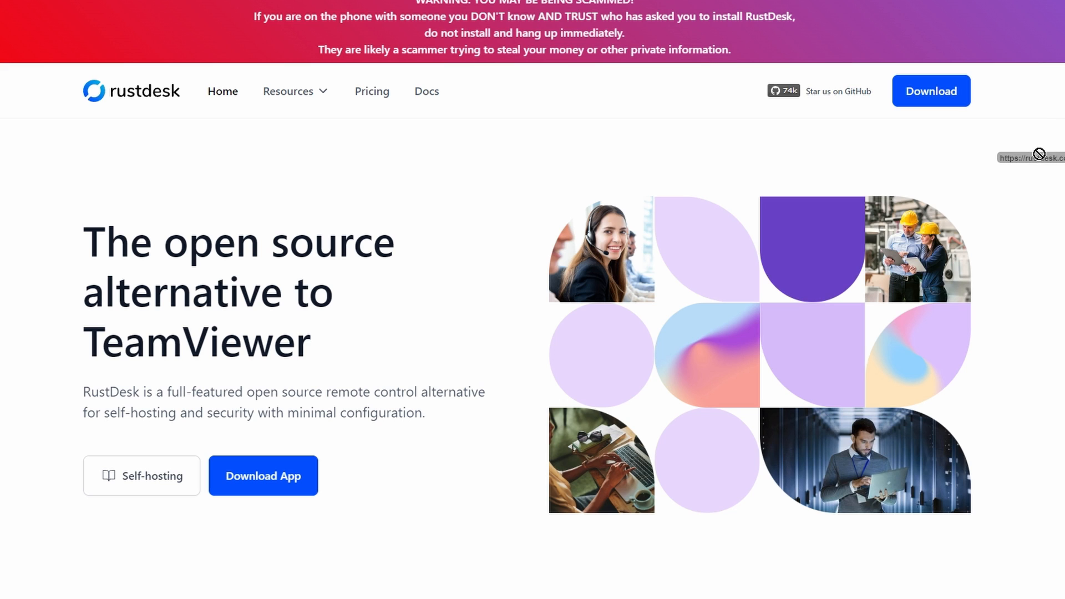
scroll("down", 3)
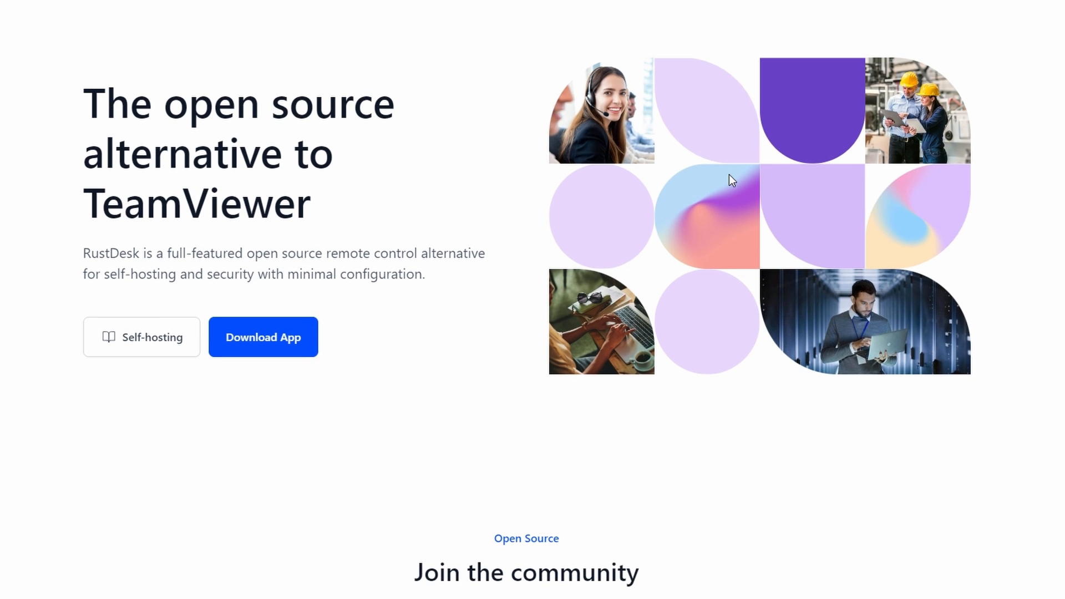
scroll("down", 3)
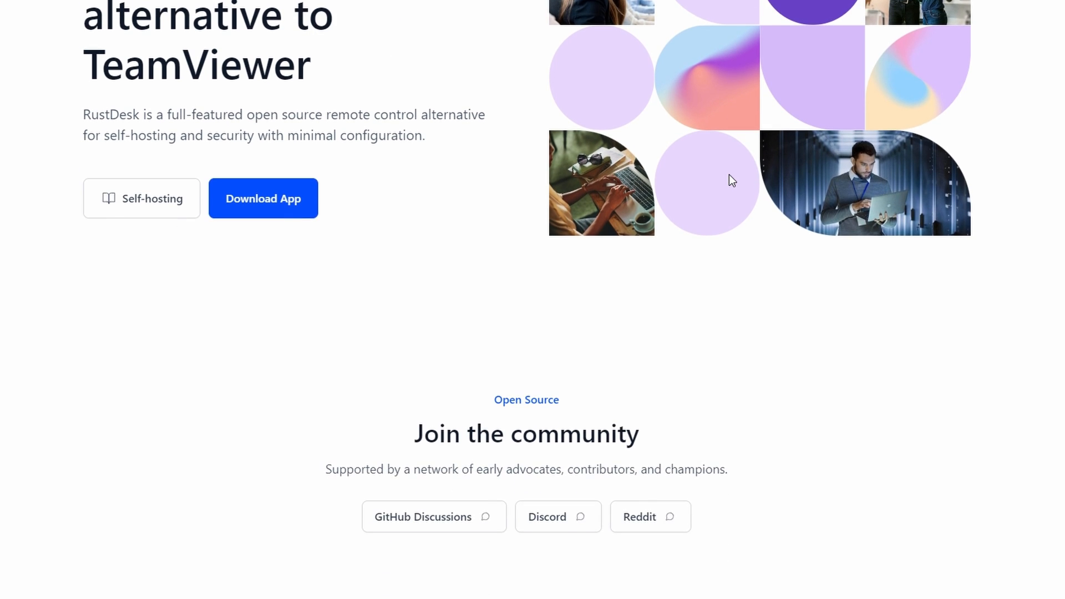
scroll("down", 3)
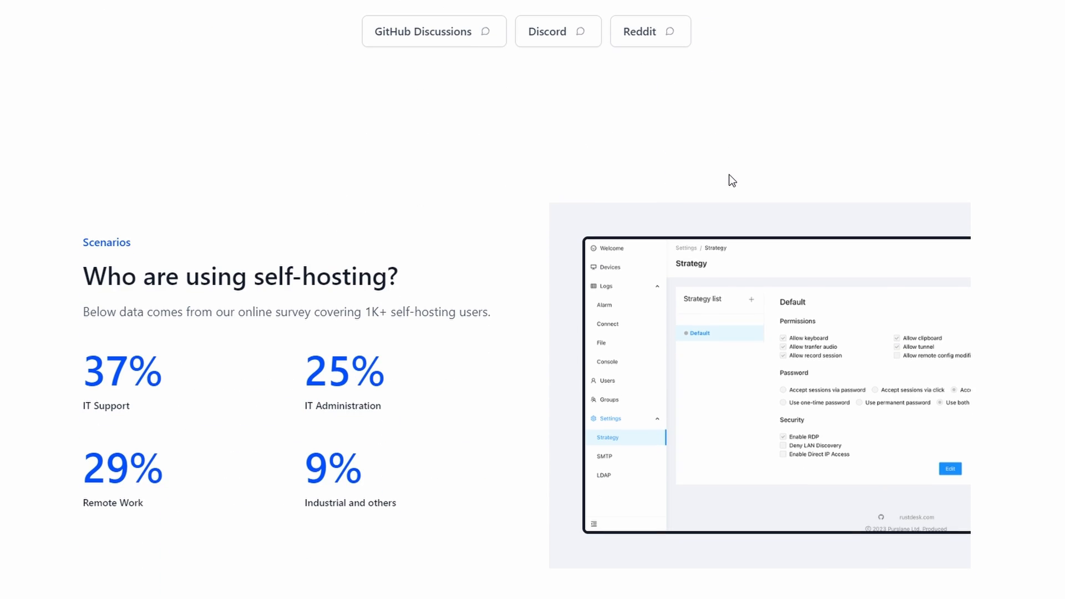
scroll("down", 3)
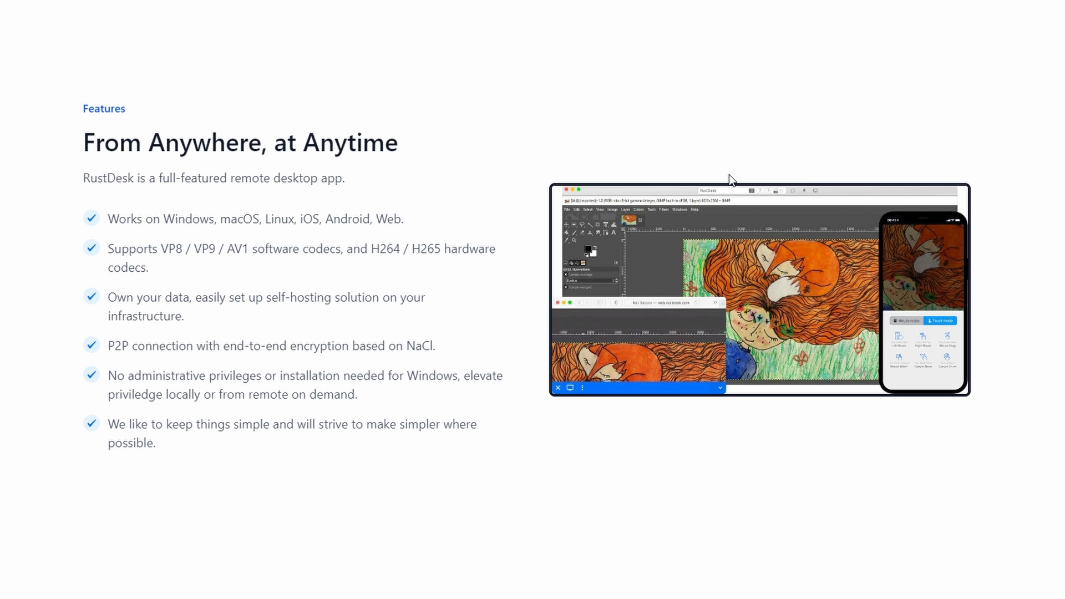
scroll("down", 3)
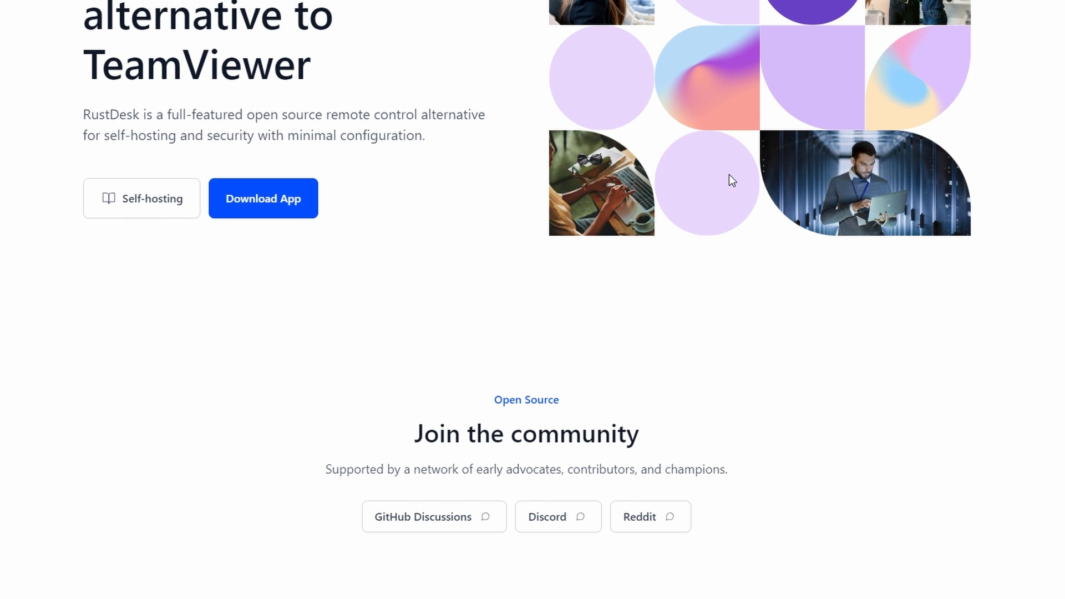
mouse_move(739, 159)
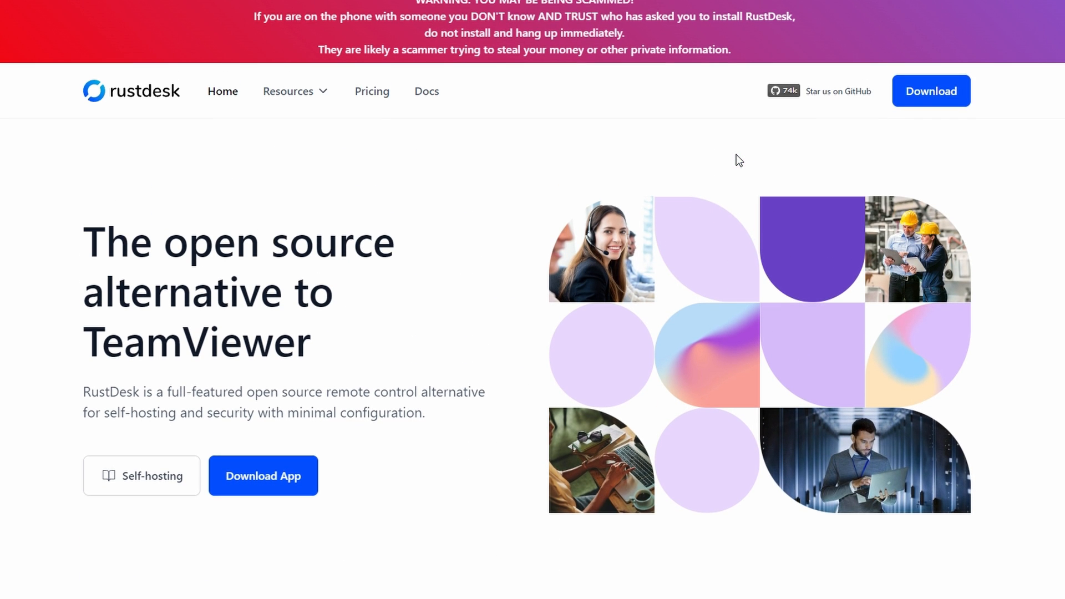
mouse_move(347, 290)
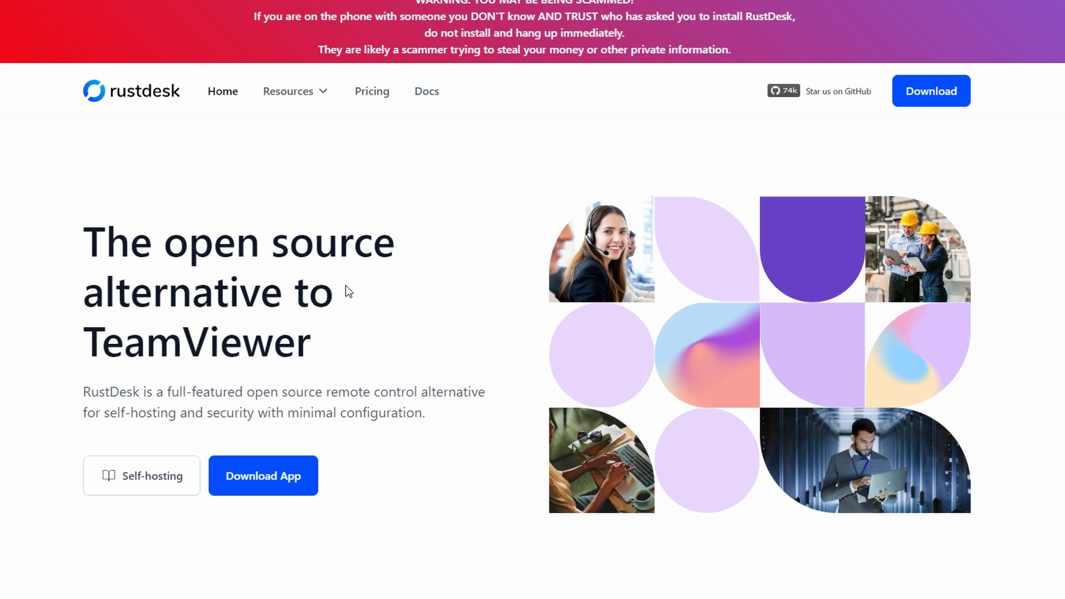
scroll("down", 3)
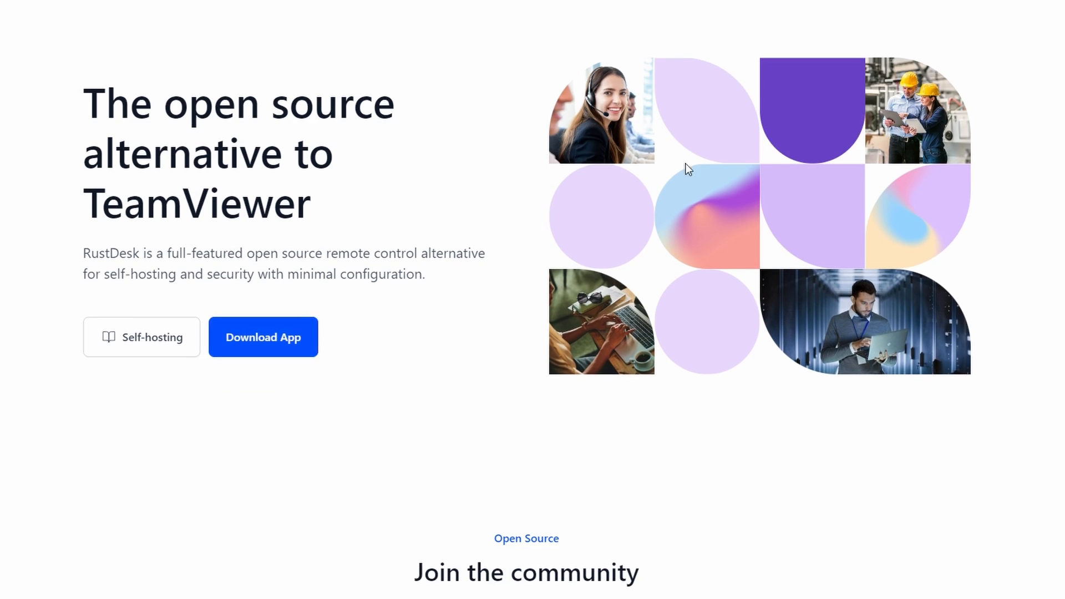
scroll("down", 3)
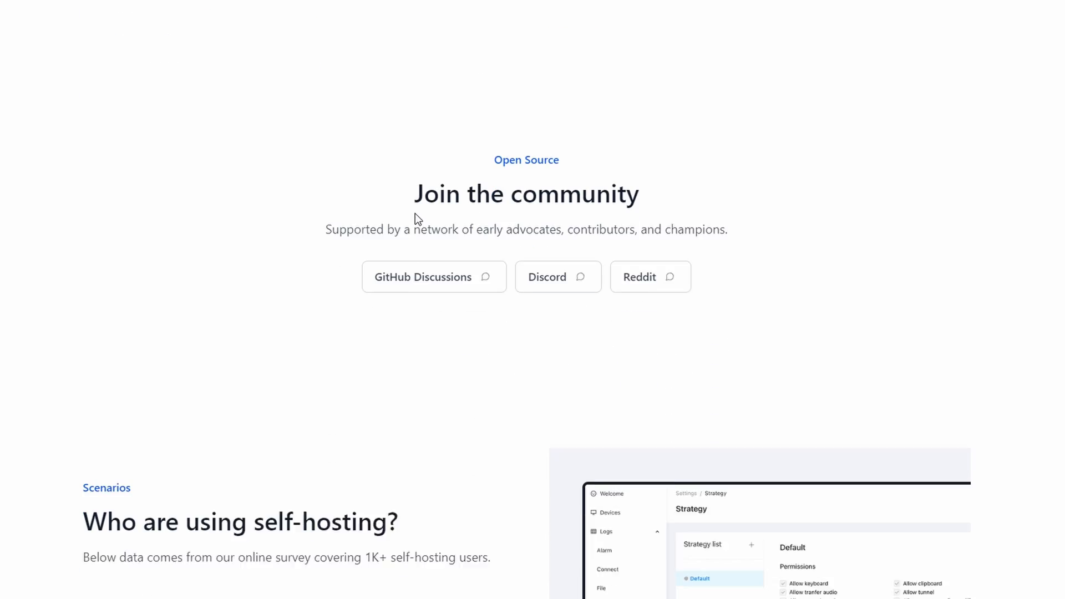
scroll("down", 3)
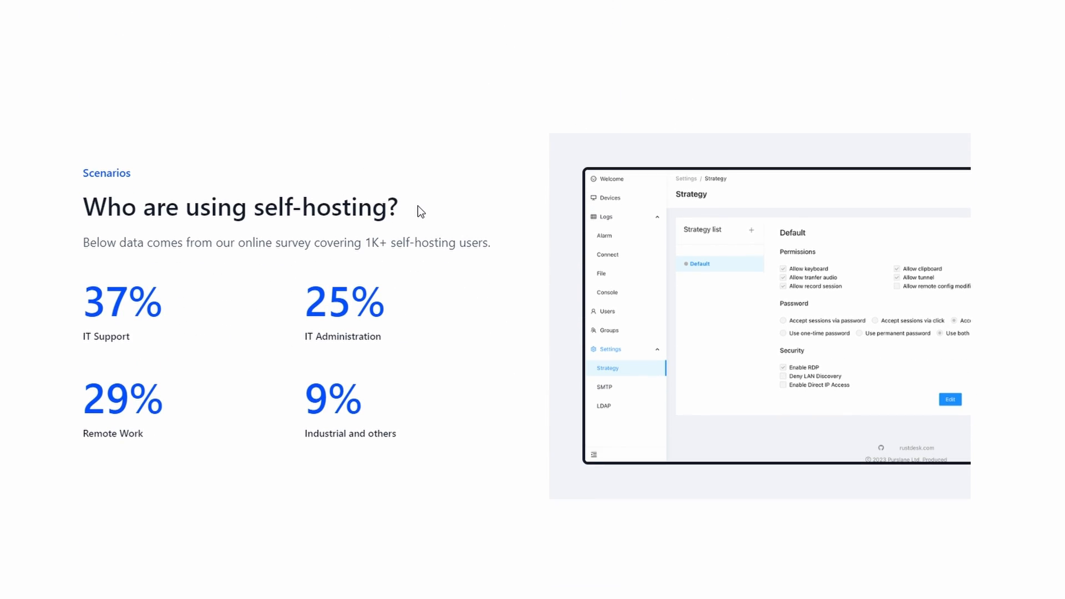
scroll("down", 3)
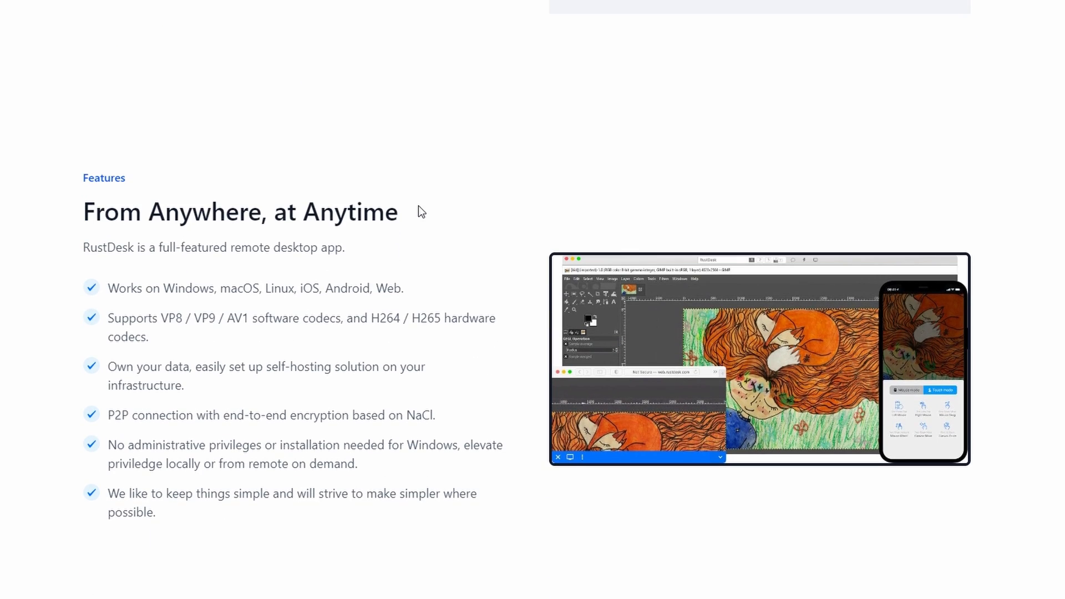
scroll("down", 3)
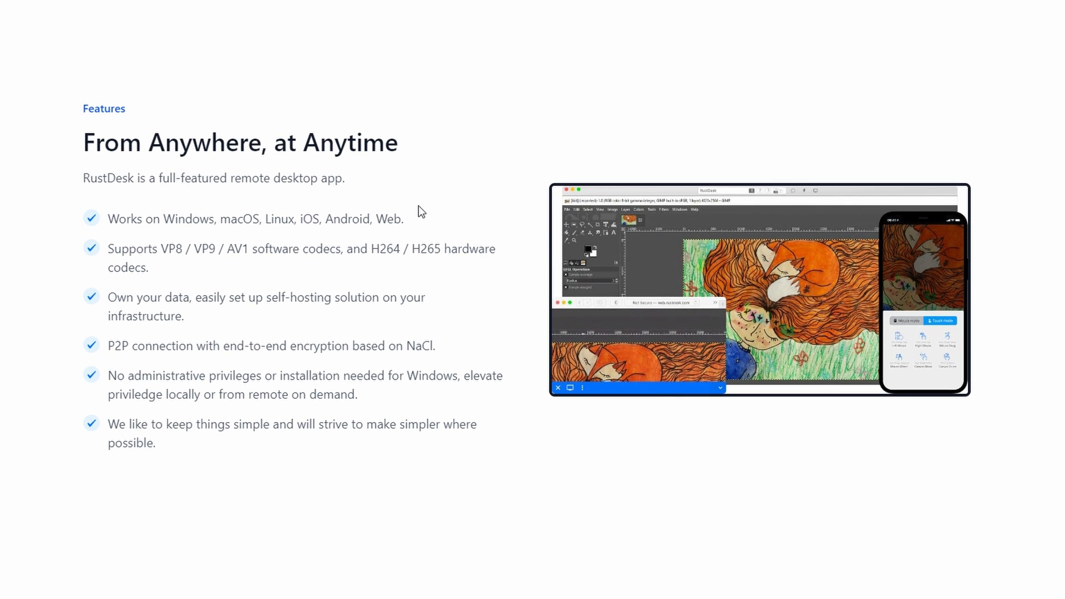
mouse_move(270, 212)
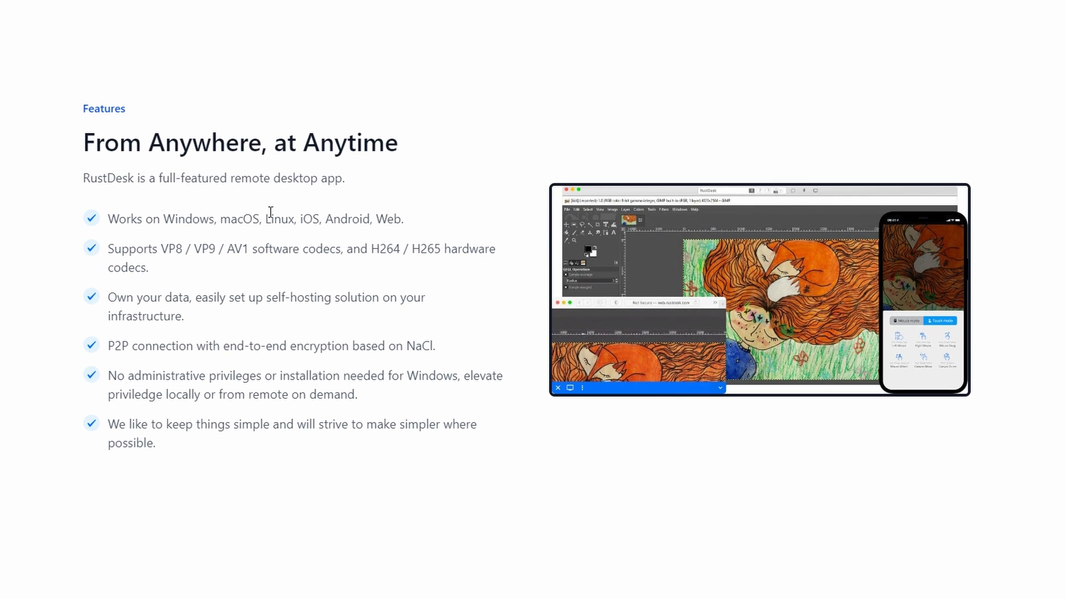
mouse_move(96, 242)
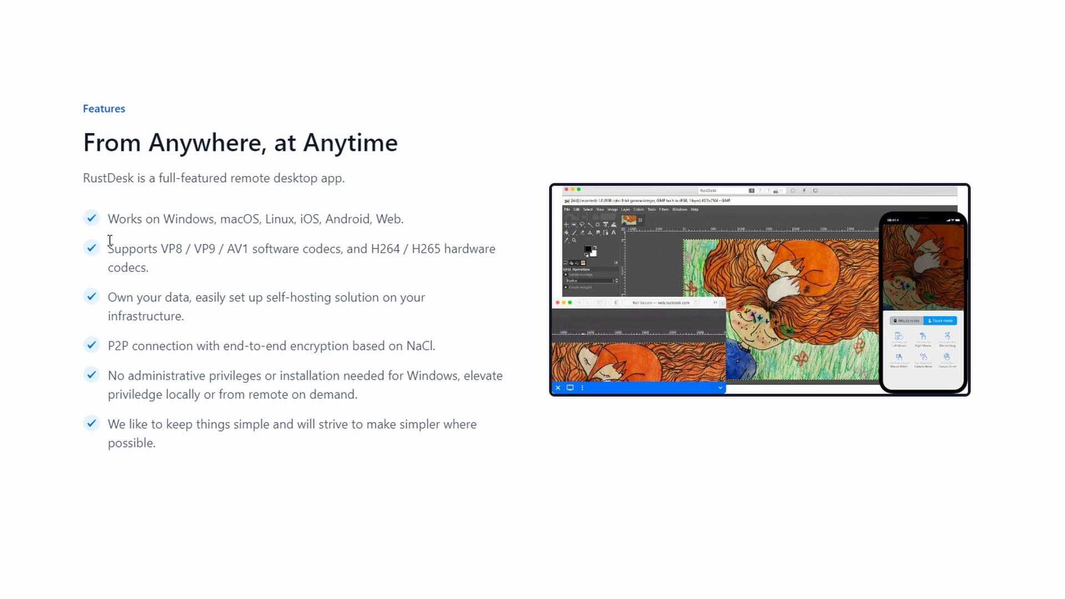
mouse_move(129, 265)
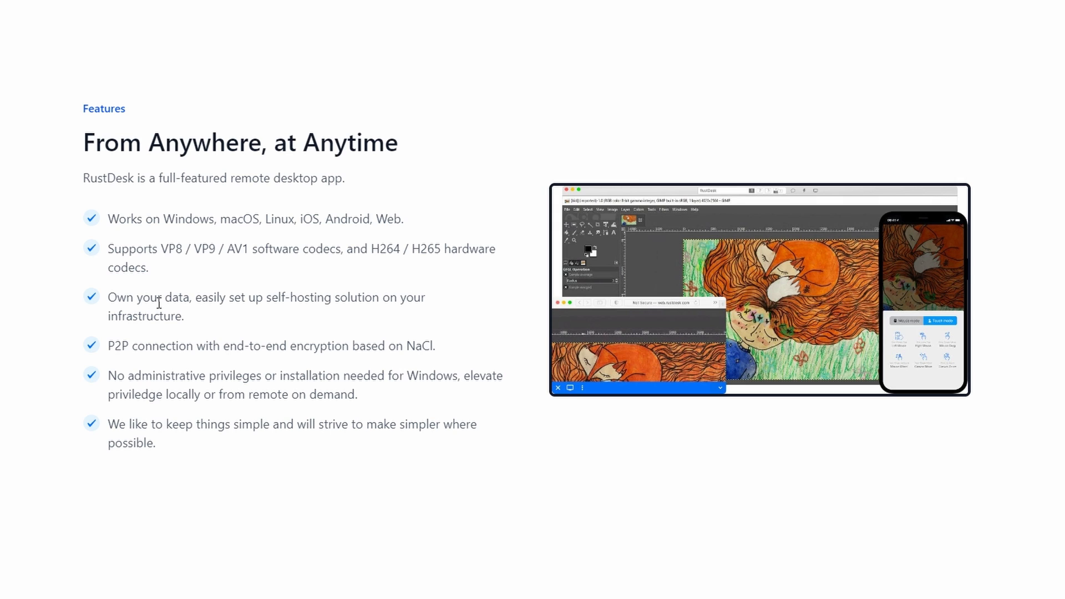
mouse_move(168, 302)
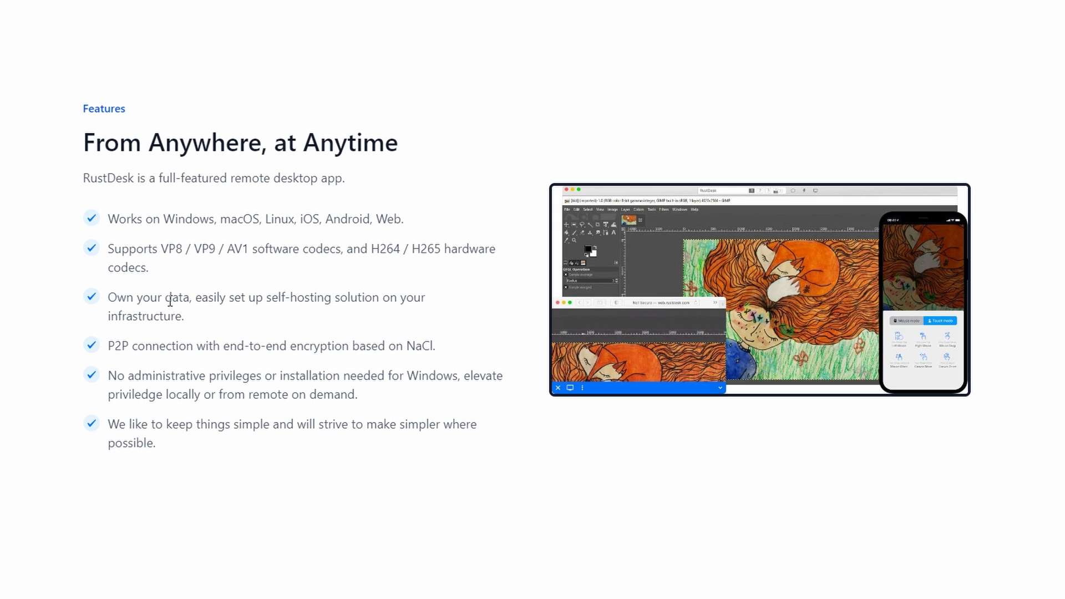
scroll("down", 3)
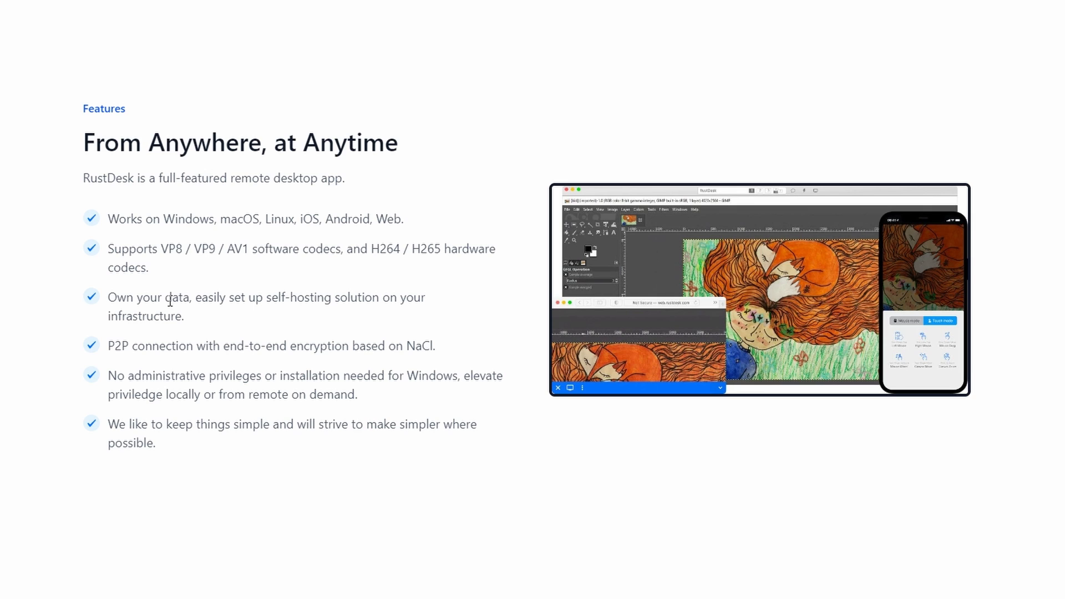
mouse_move(209, 218)
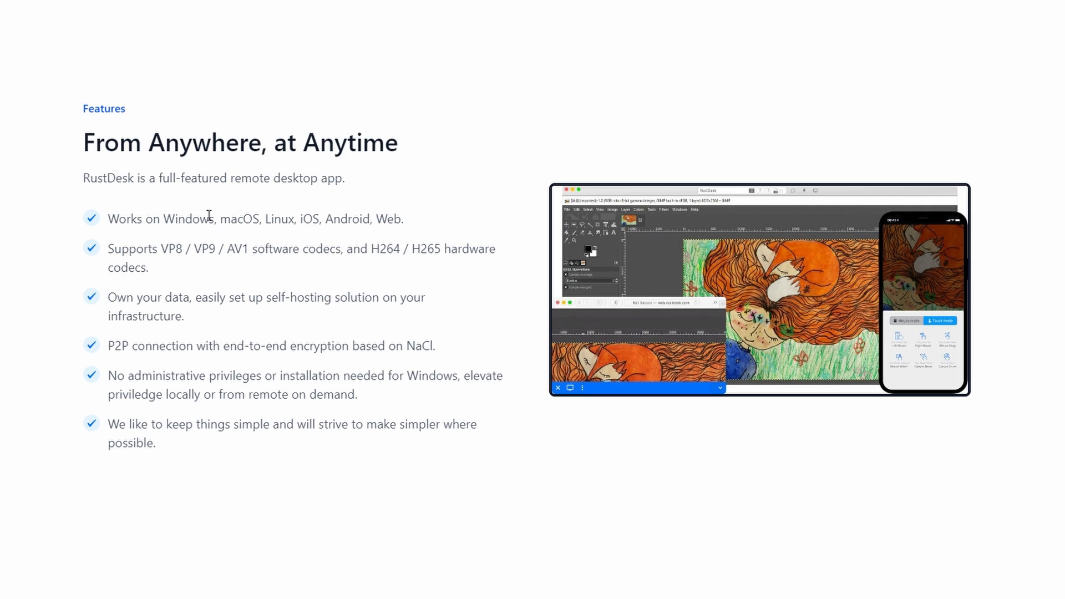
scroll("down", 3)
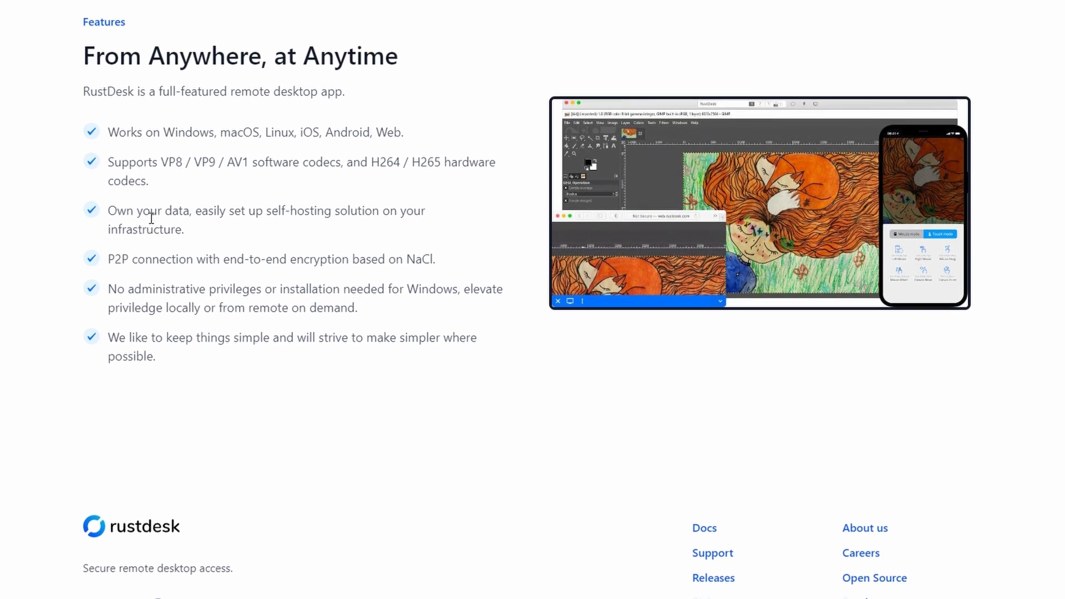
scroll("down", 3)
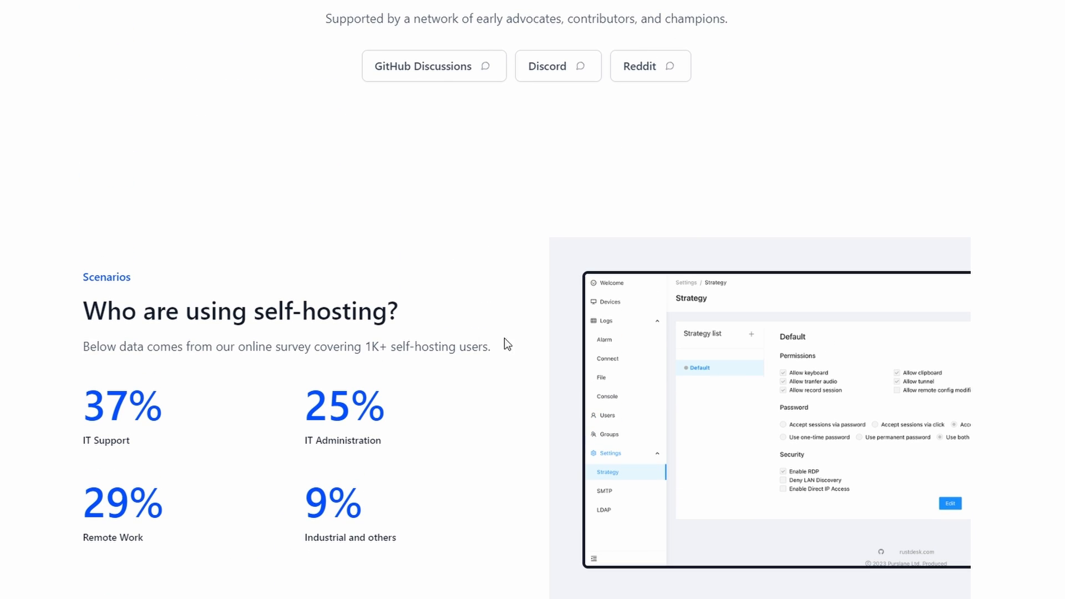
scroll("up", 3)
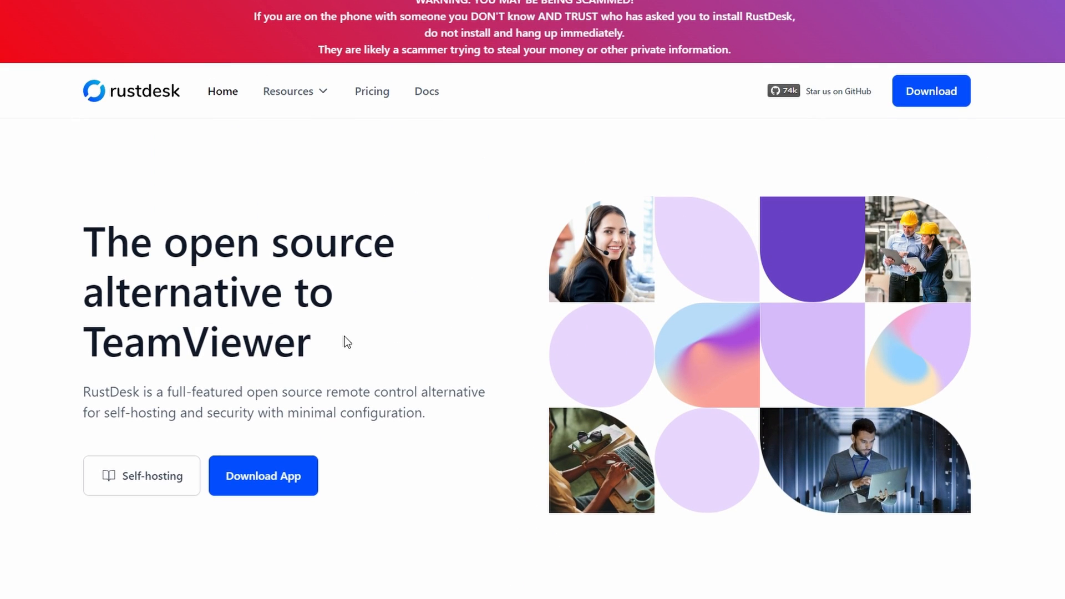
mouse_move(272, 482)
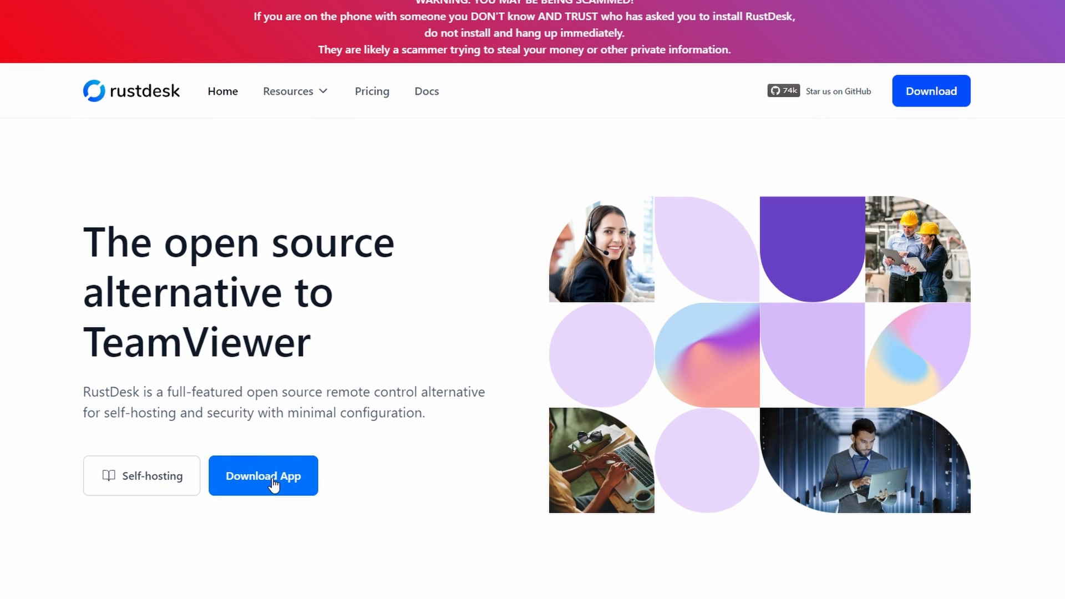
Bring up the RustDesk 1.3.1 latest release and review its Assets download table, highlighting the Mac column.
left_click(263, 476)
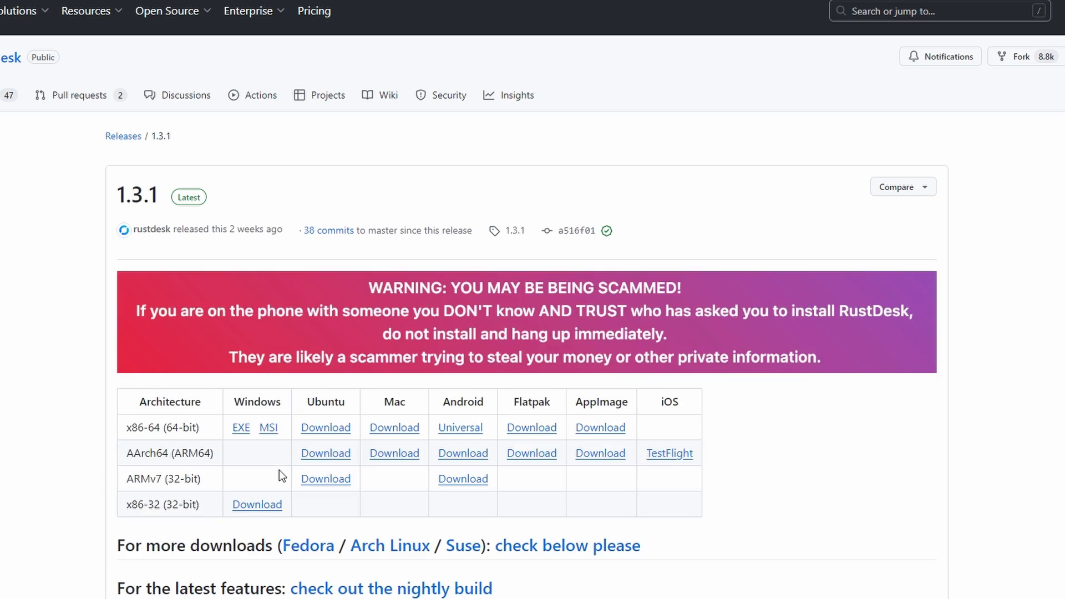
scroll("down", 3)
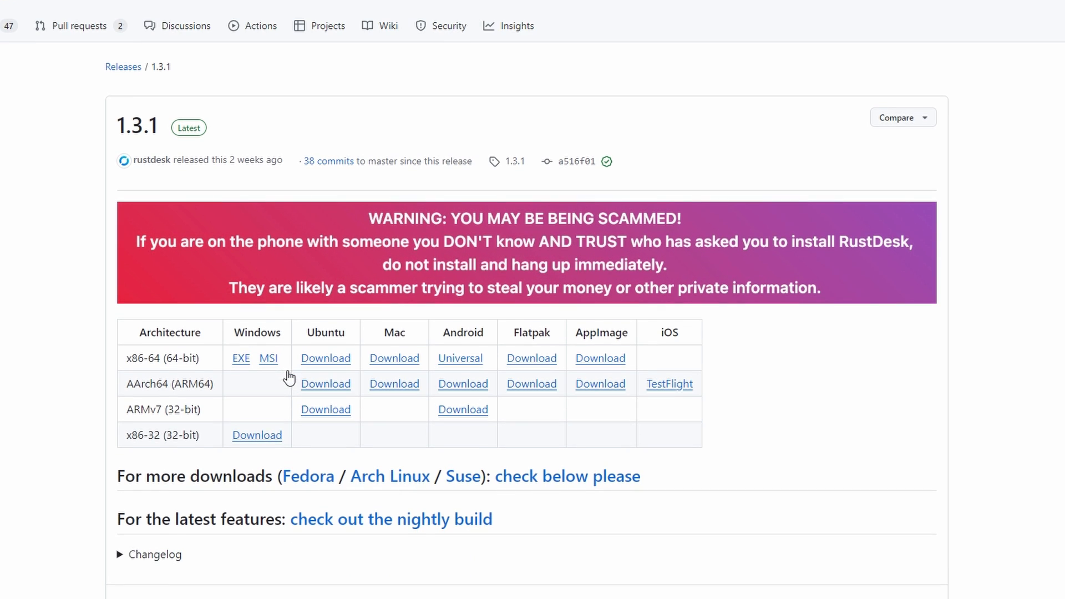
mouse_move(252, 334)
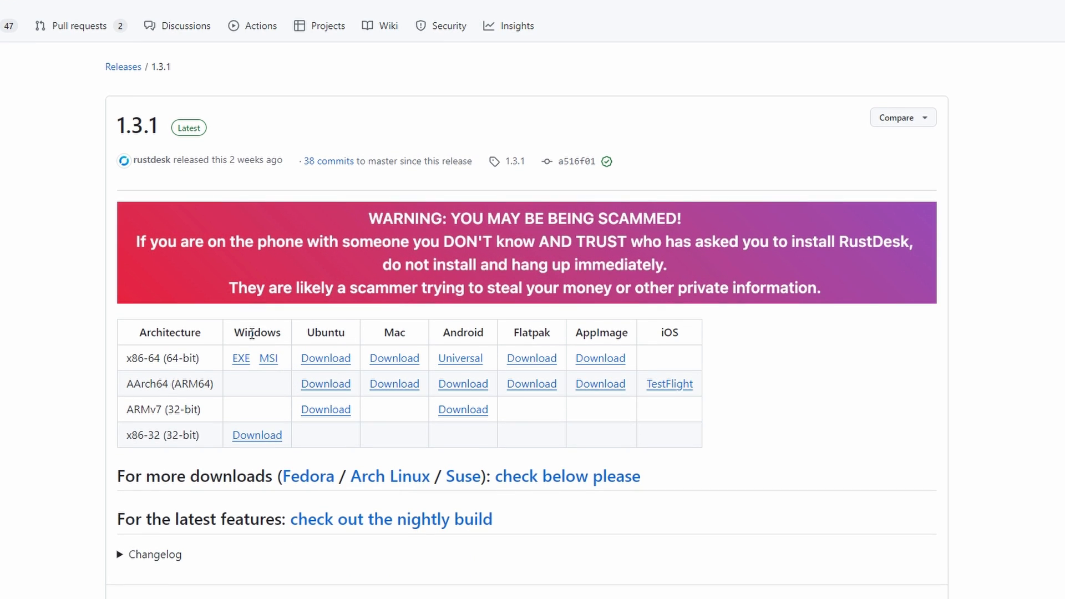
double_click(256, 332)
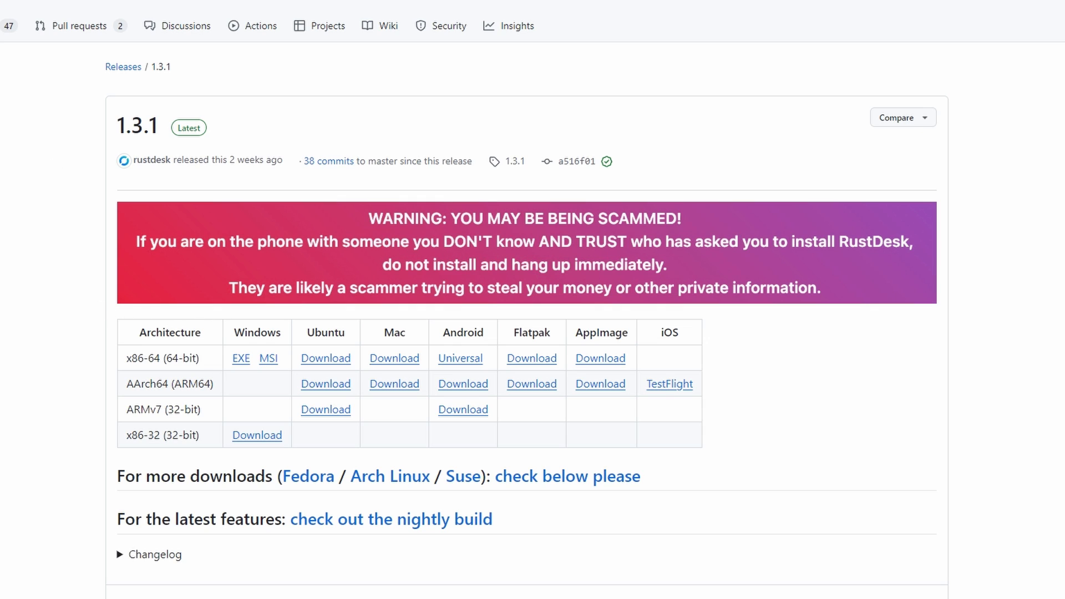
mouse_move(440, 61)
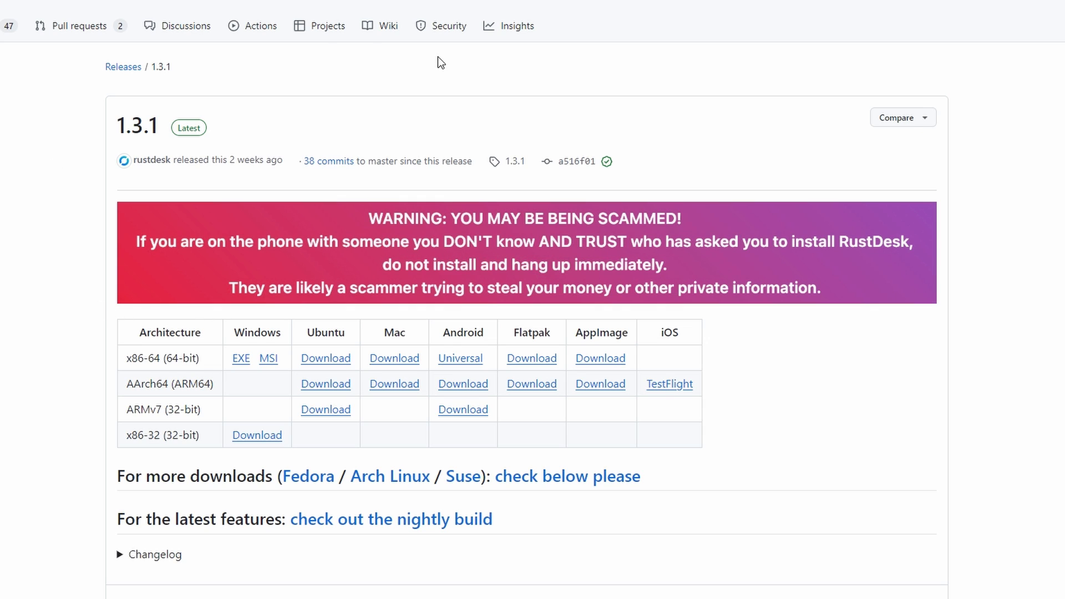
mouse_move(776, 36)
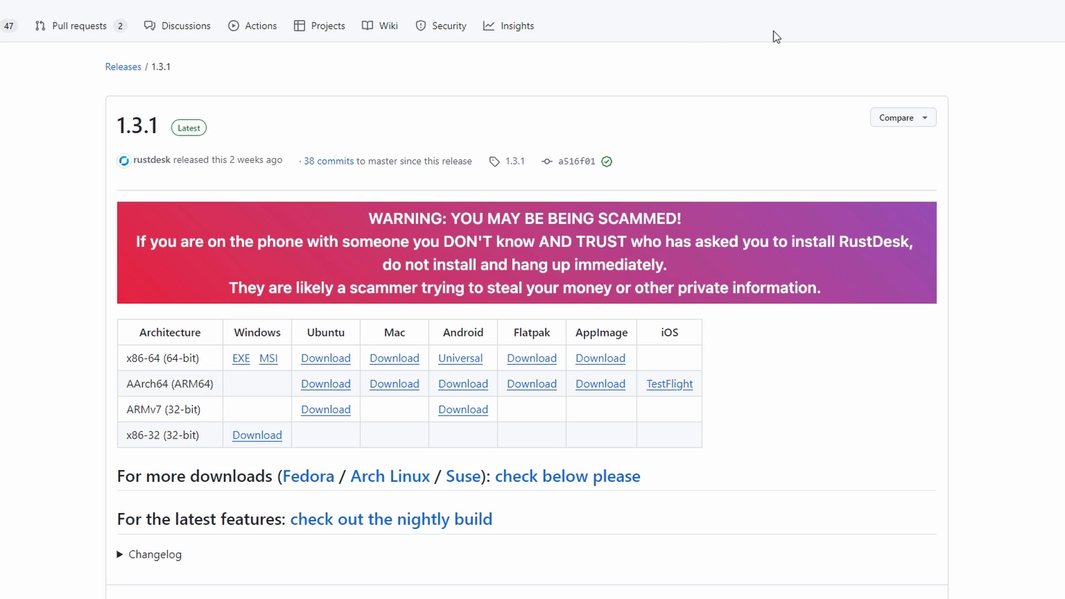
mouse_move(782, 1)
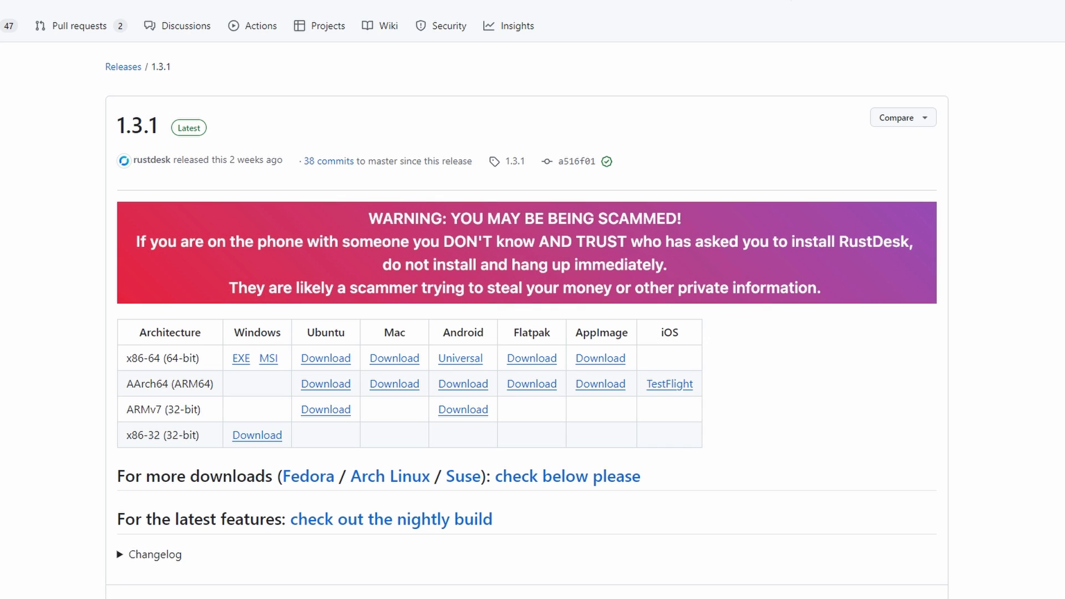
mouse_move(307, 437)
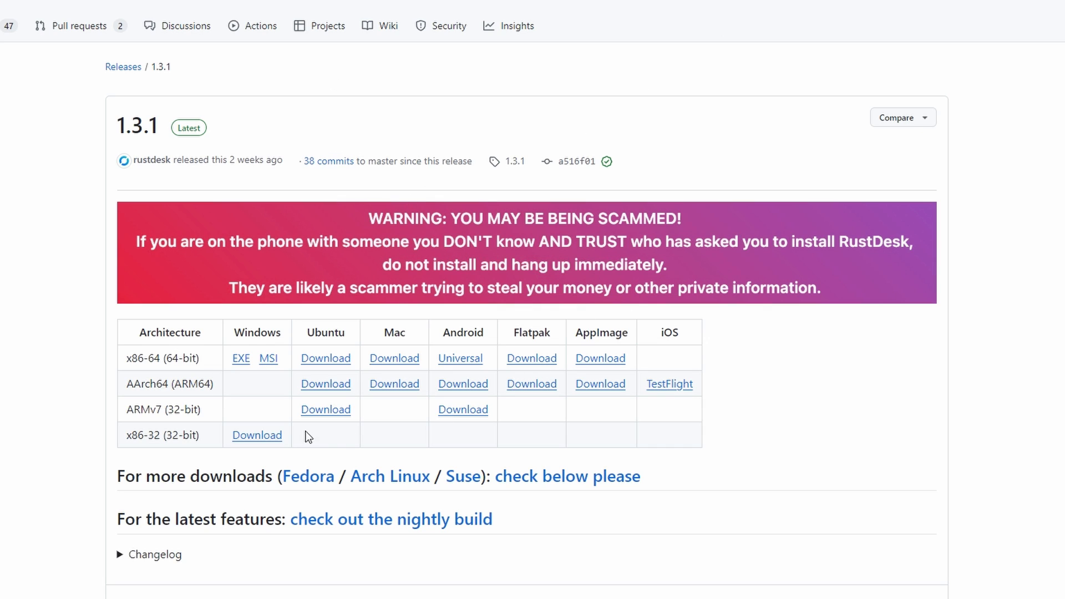
double_click(256, 332)
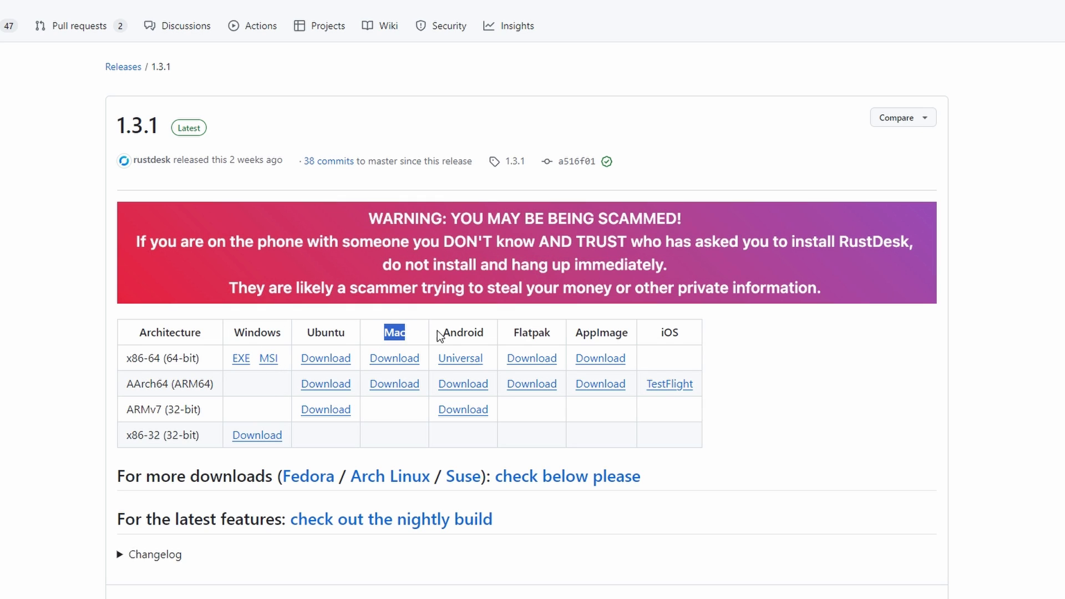
left_click_drag(394, 331, 618, 331)
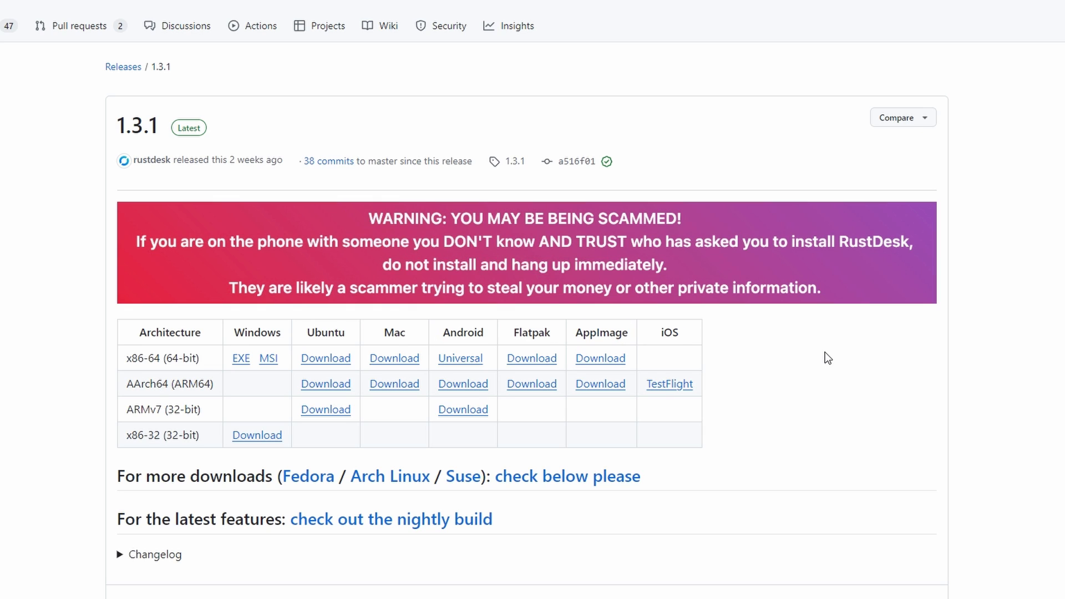
mouse_move(440, 282)
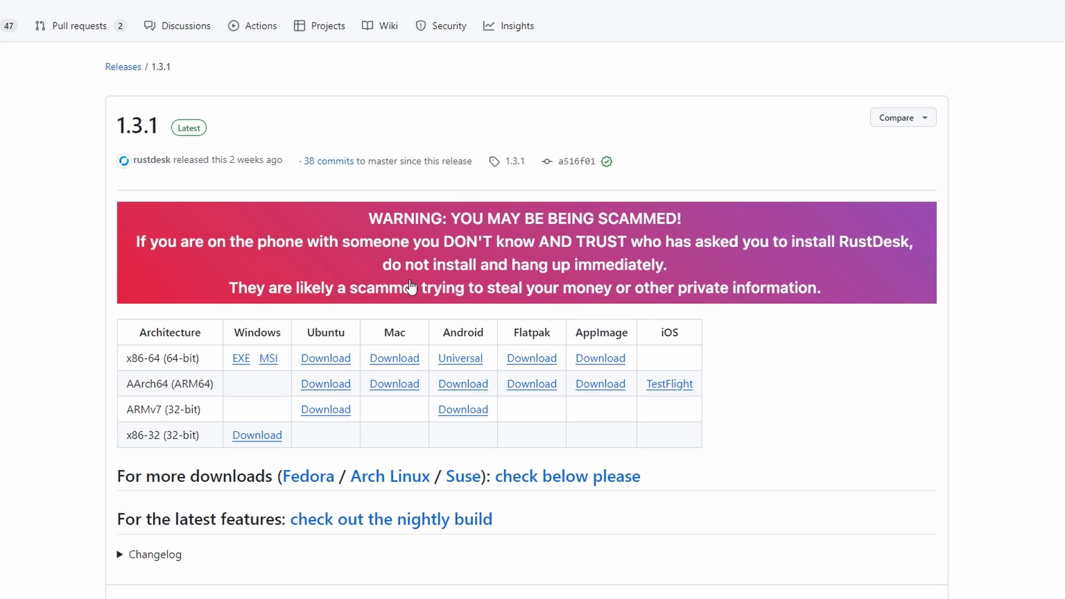
mouse_move(241, 358)
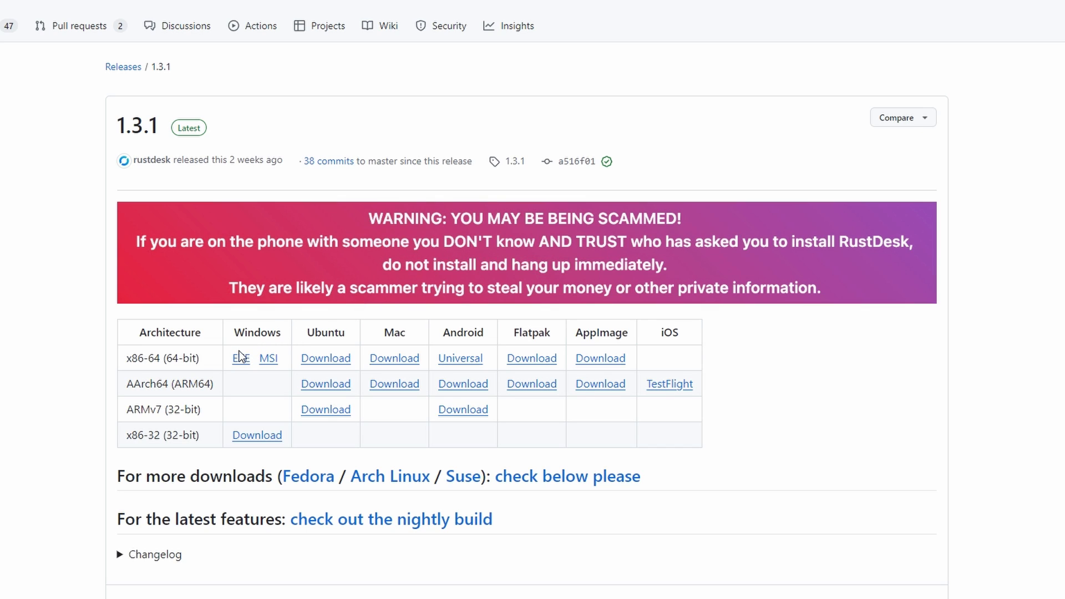
mouse_move(251, 430)
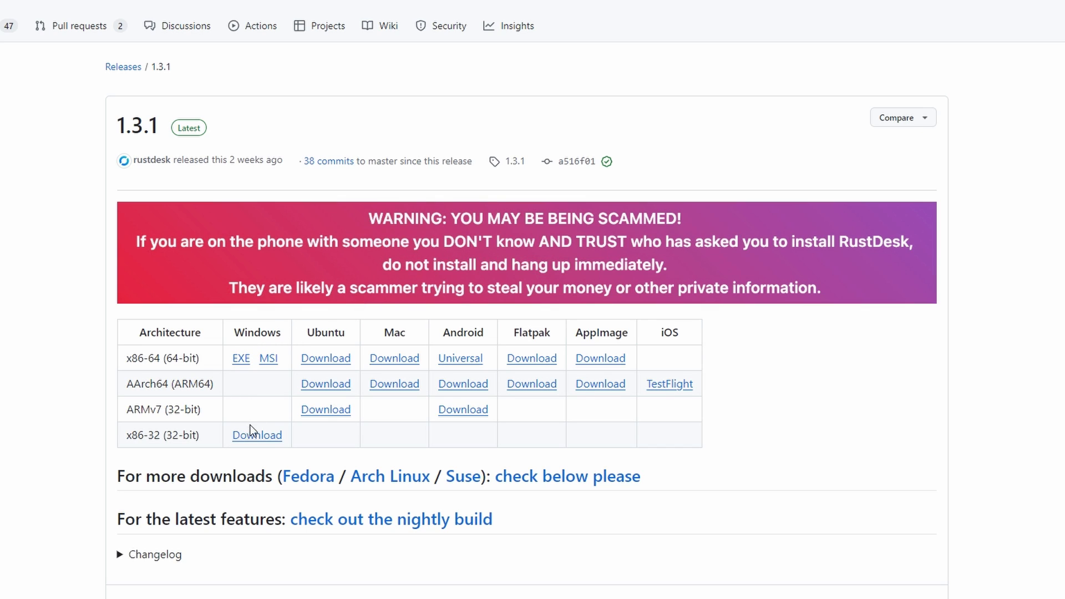
mouse_move(268, 359)
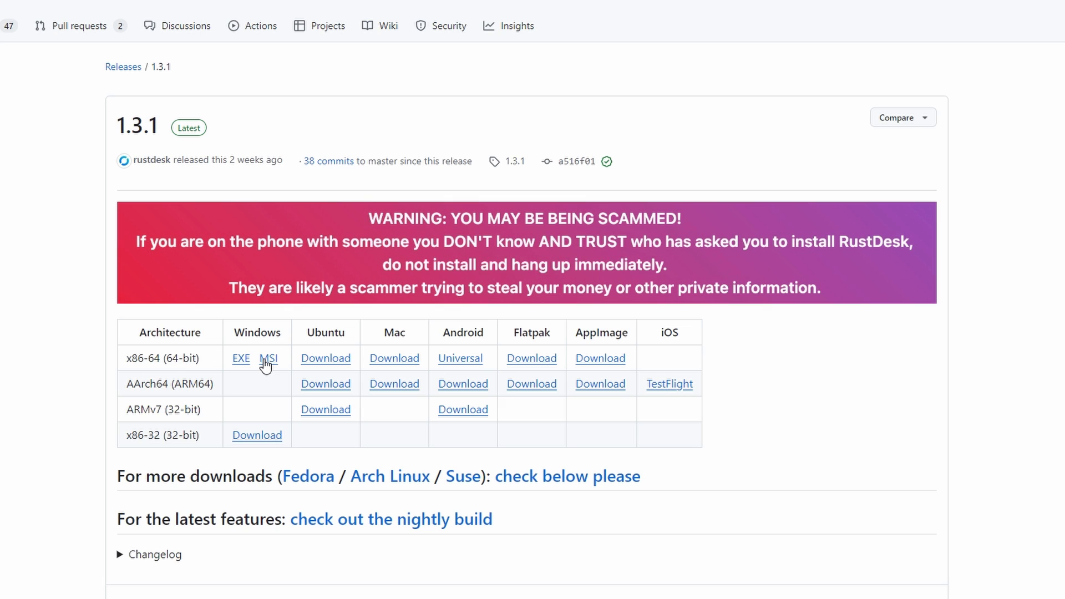
mouse_move(291, 353)
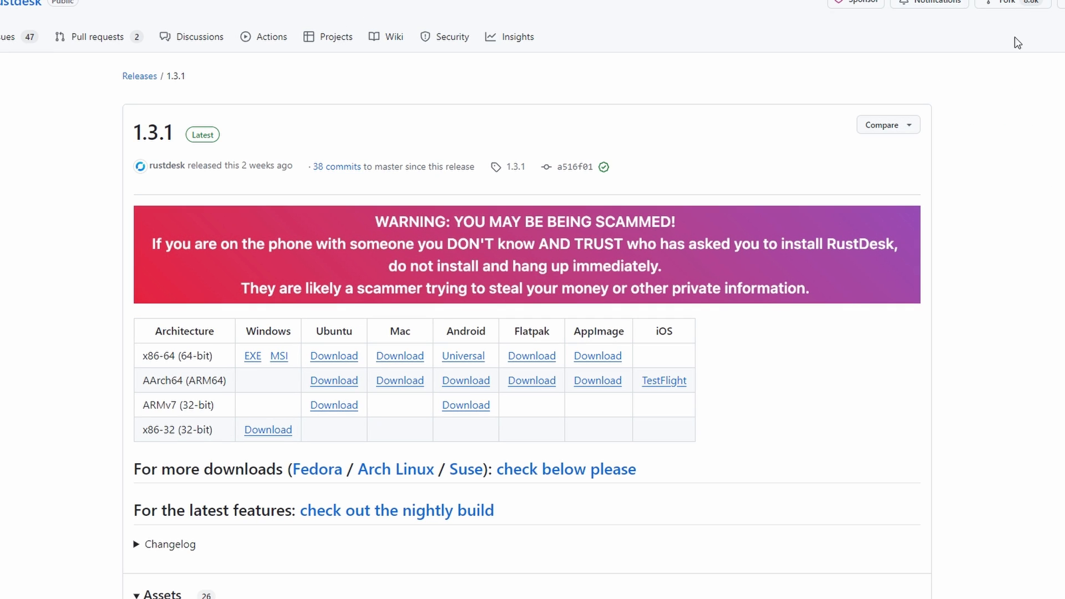
mouse_move(532, 492)
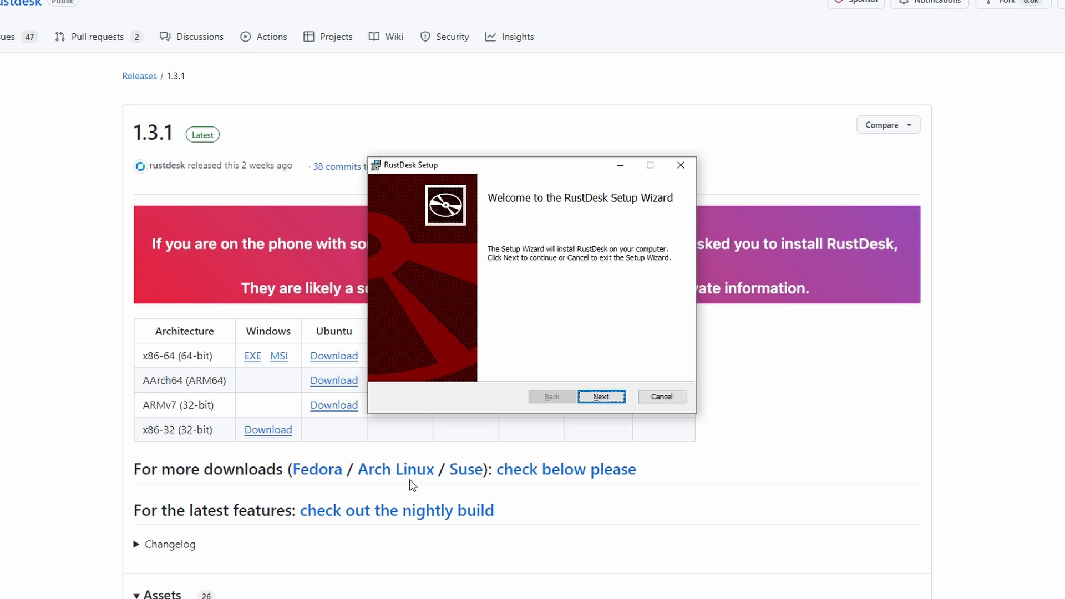
mouse_move(503, 173)
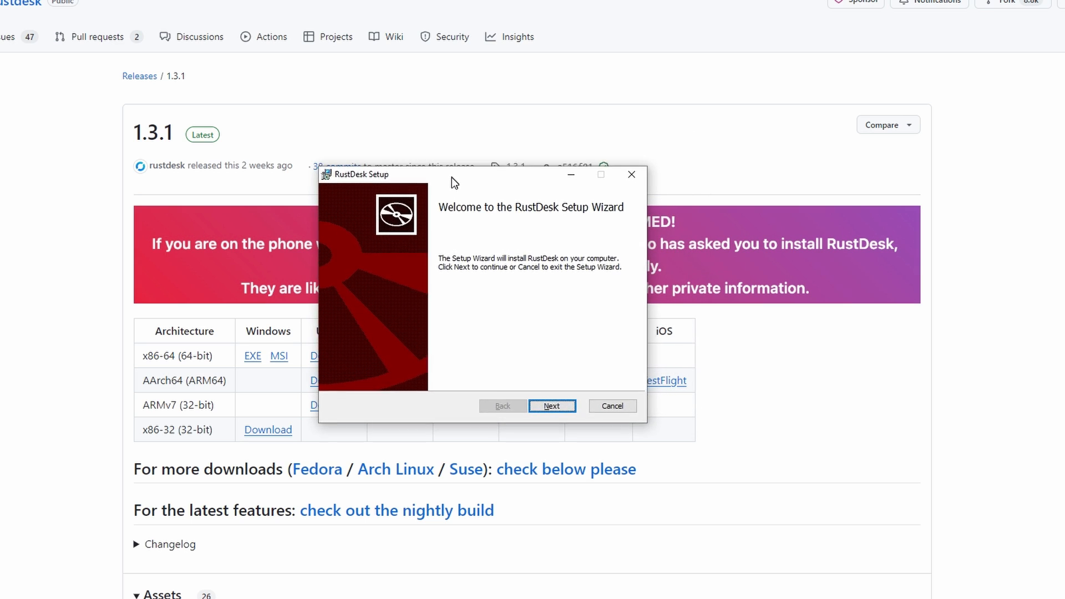
Launch the downloaded RustDesk MSI and move the Setup Wizard window into place.
left_click_drag(455, 175, 487, 190)
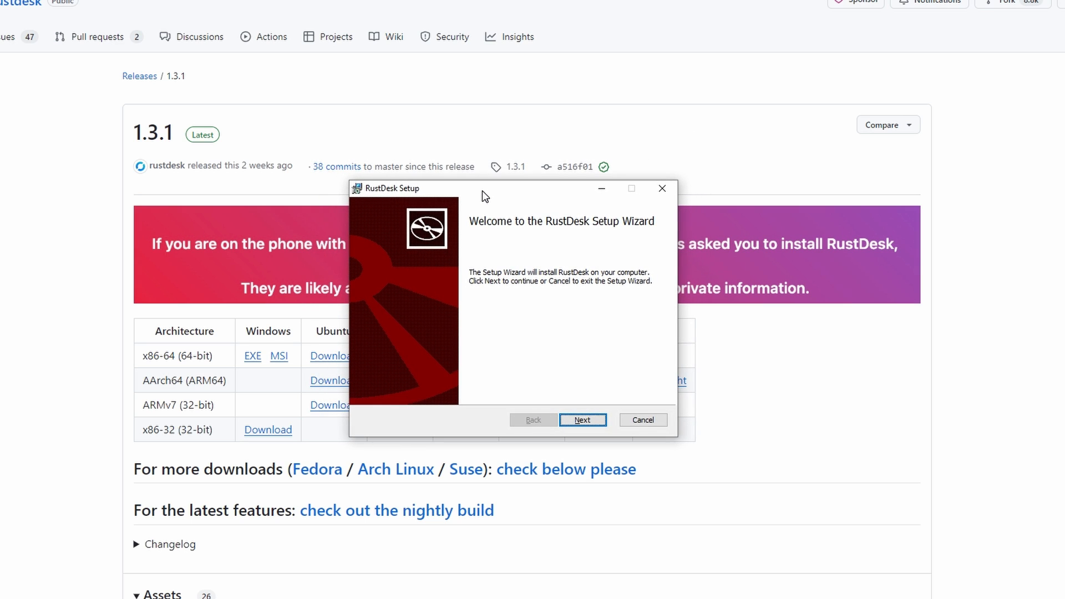
mouse_move(506, 179)
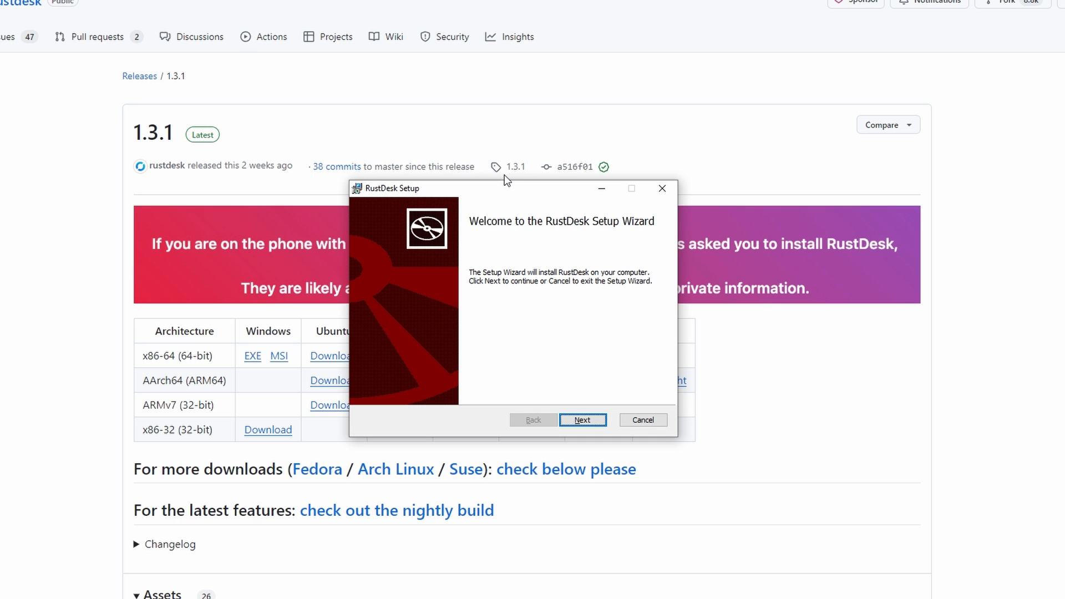
mouse_move(506, 412)
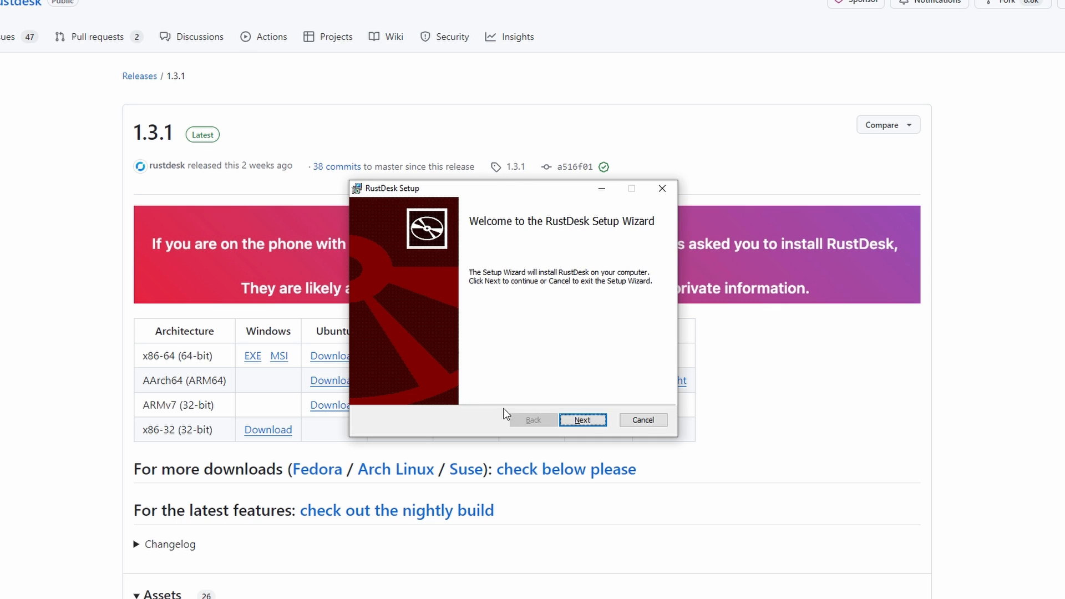
mouse_move(527, 364)
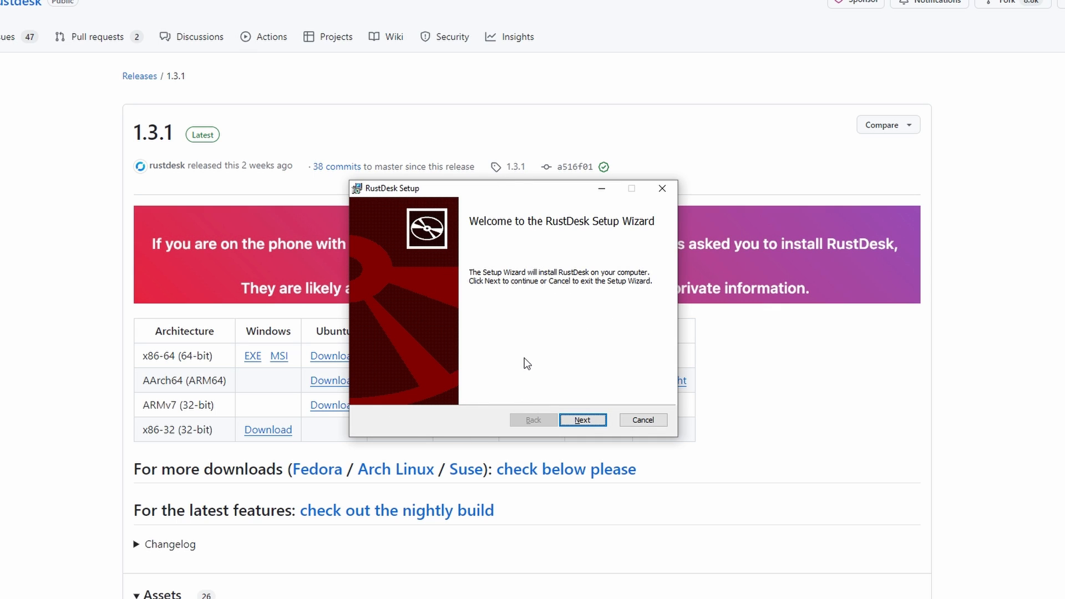
mouse_move(582, 419)
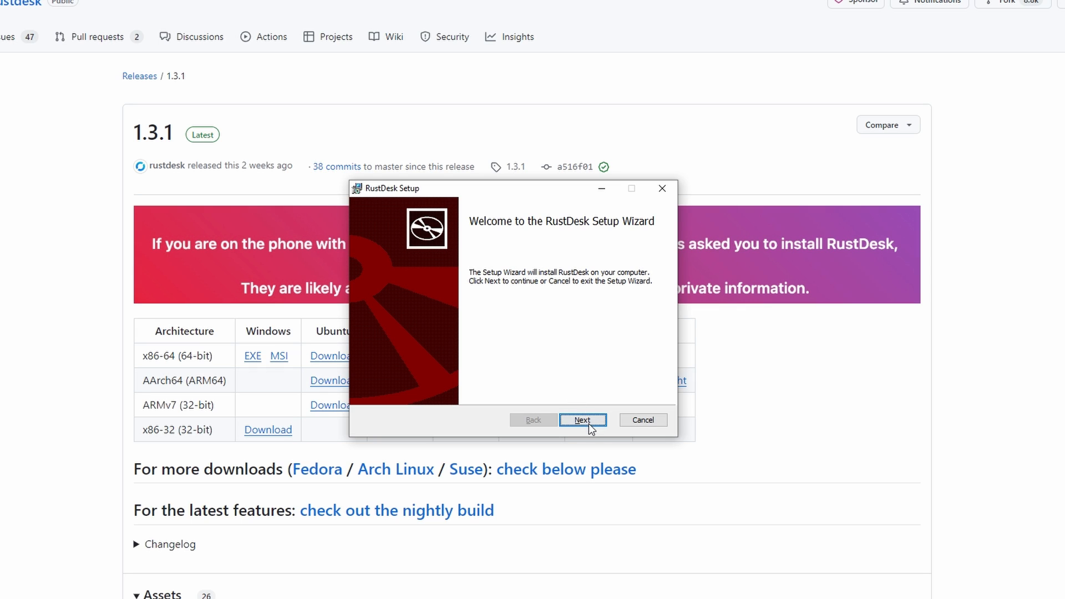
mouse_move(584, 426)
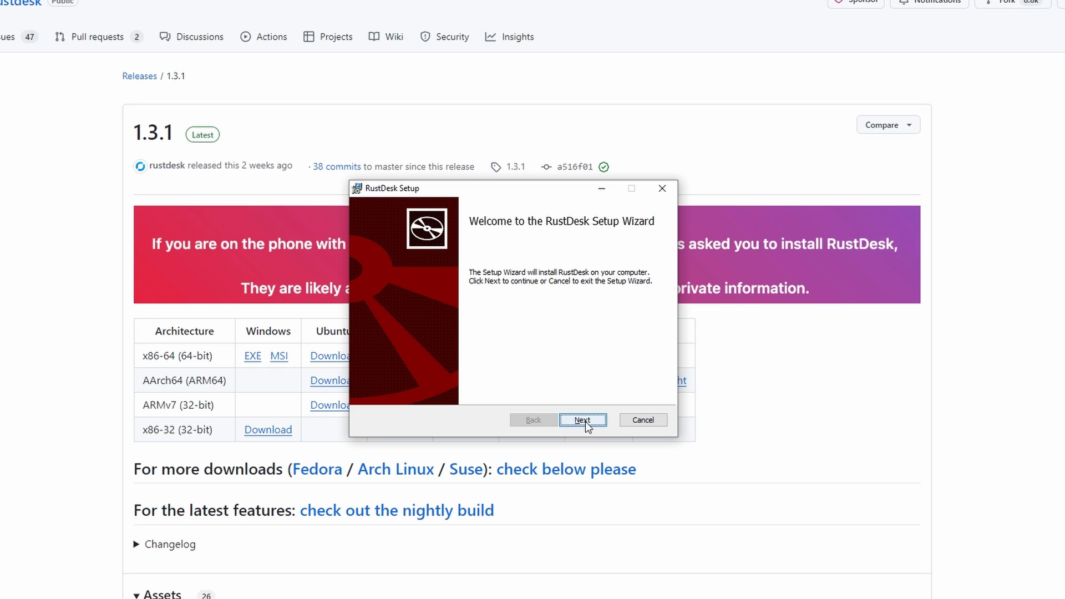
Accept the licence and install RustDesk into the default C:\Program Files\RustDesk\ folder with shortcuts.
left_click(582, 419)
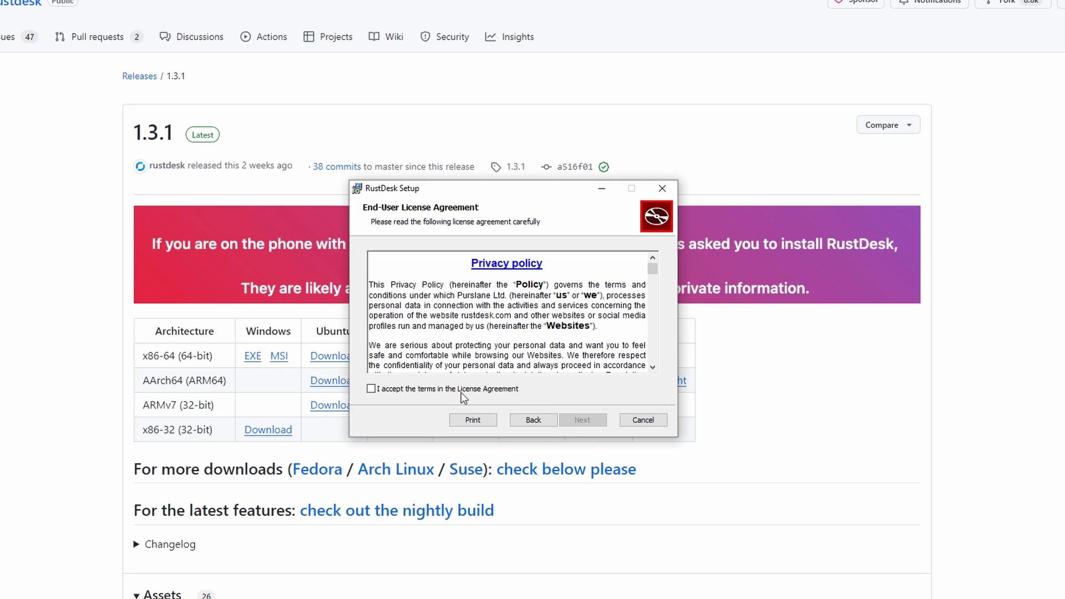
left_click(583, 419)
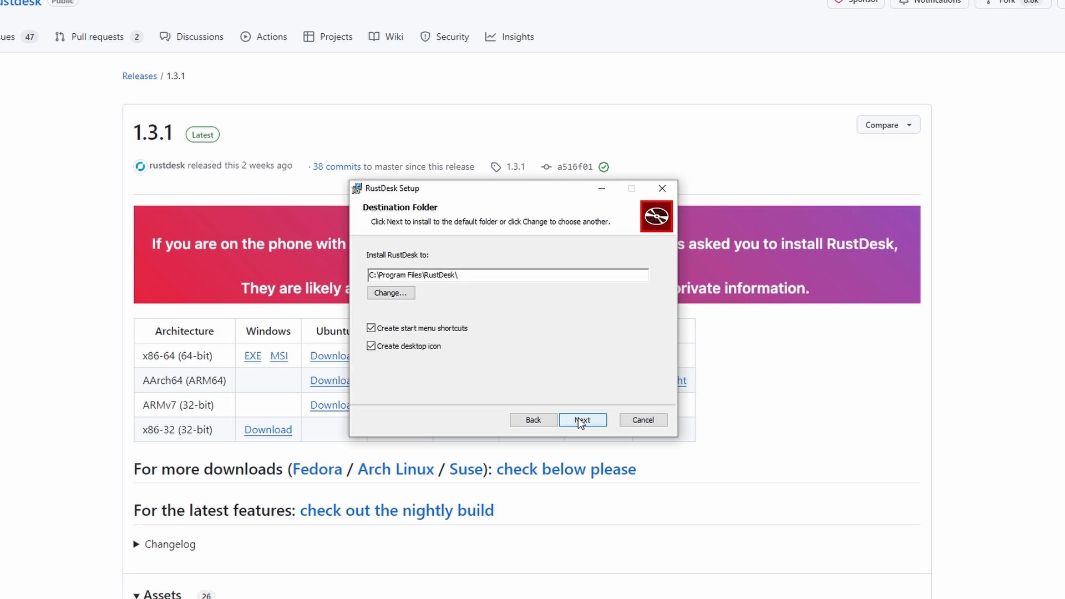
left_click(580, 420)
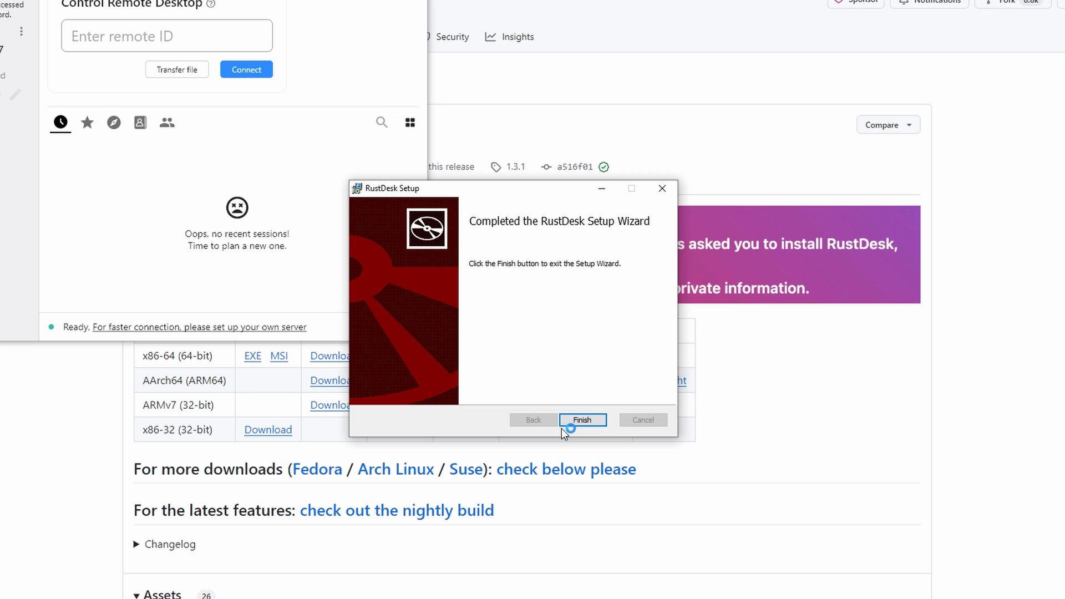
Finish the setup wizard and maximize RustDesk's main window showing this desktop's ID and one-time password.
left_click(582, 419)
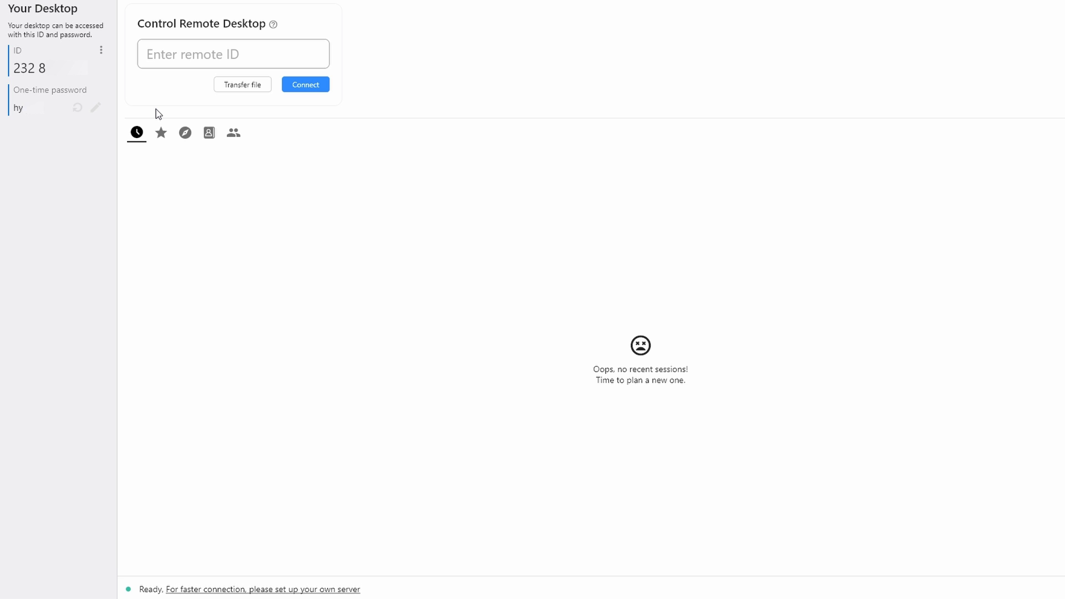
mouse_move(14, 61)
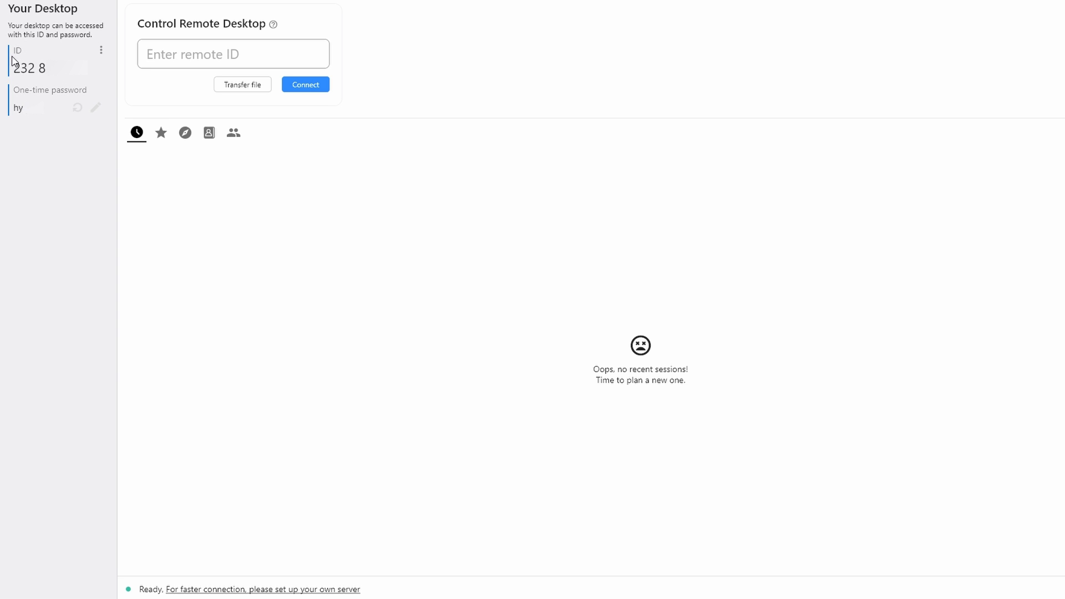
left_click(32, 68)
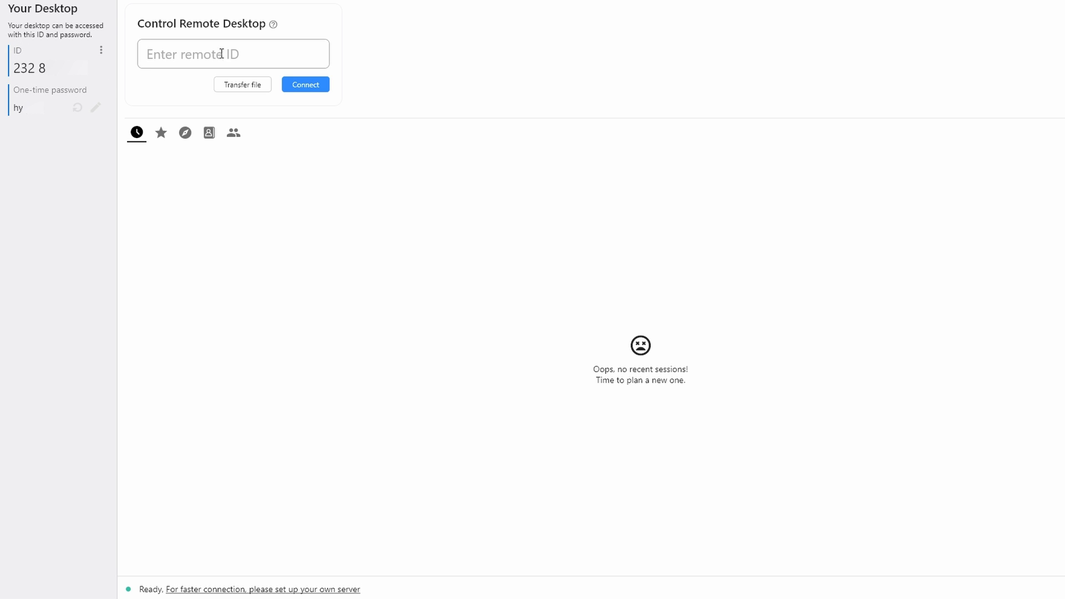
left_click(232, 53)
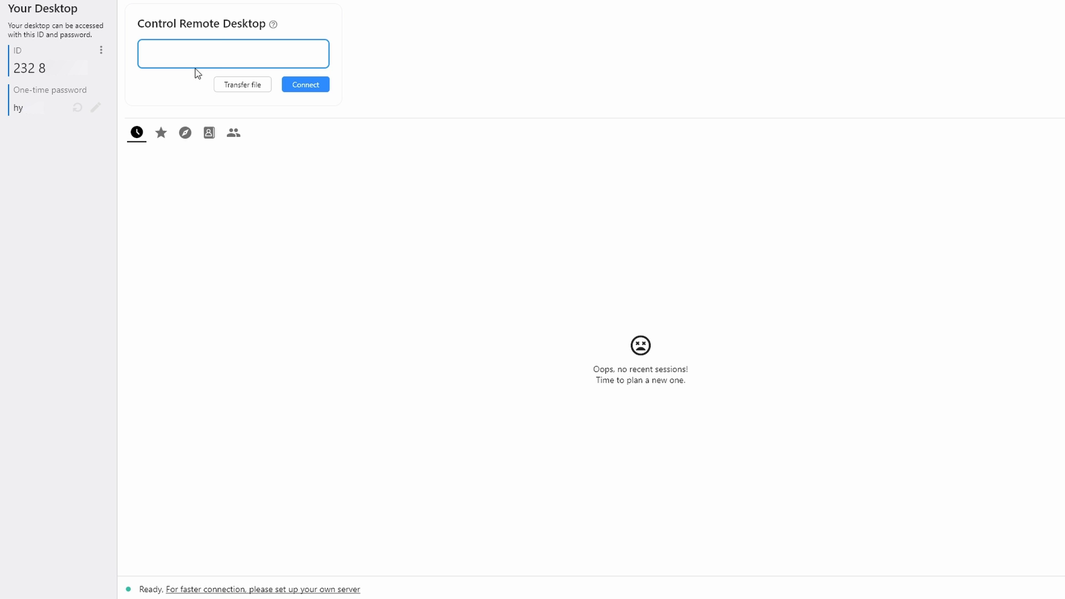
mouse_move(305, 84)
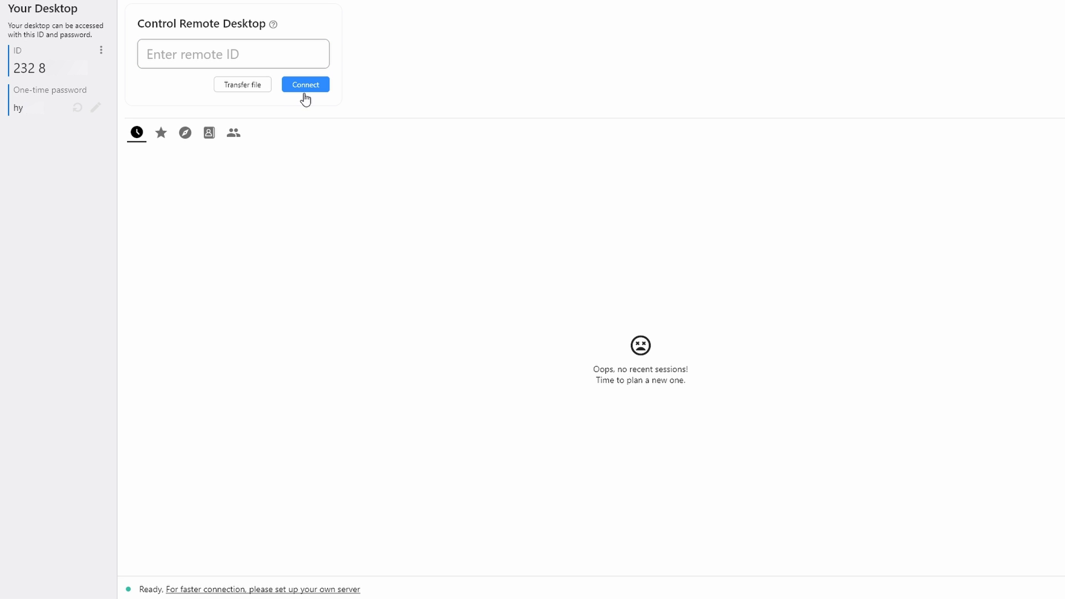
mouse_move(306, 95)
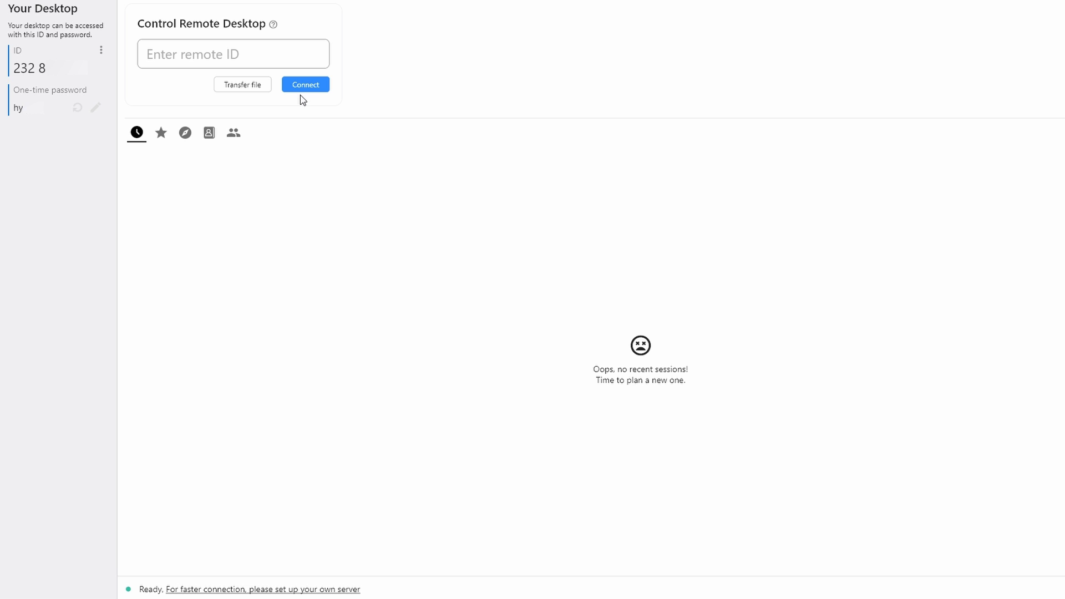
mouse_move(243, 85)
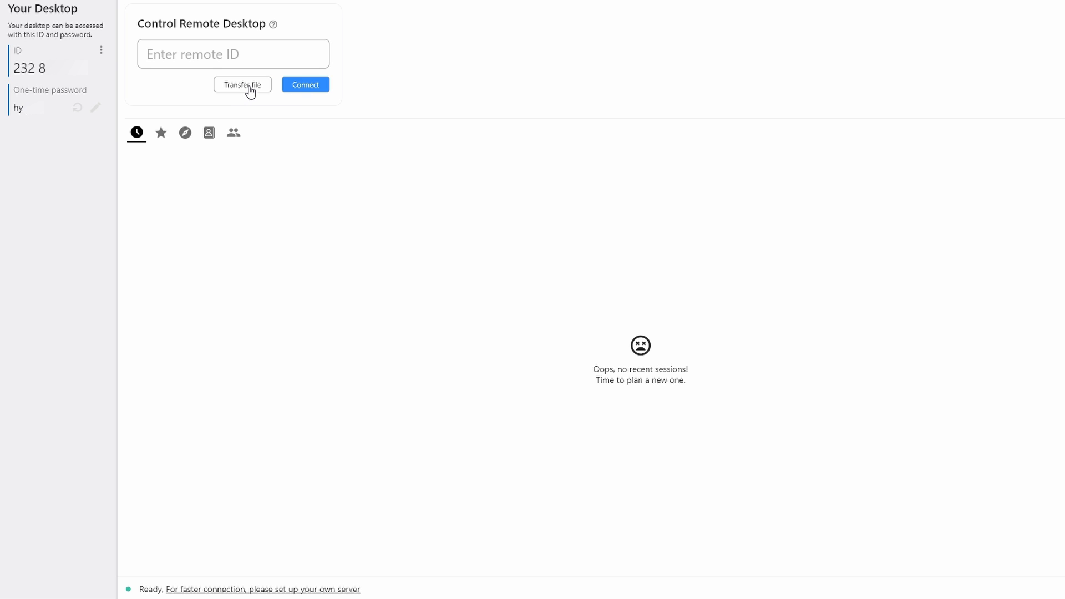
mouse_move(248, 99)
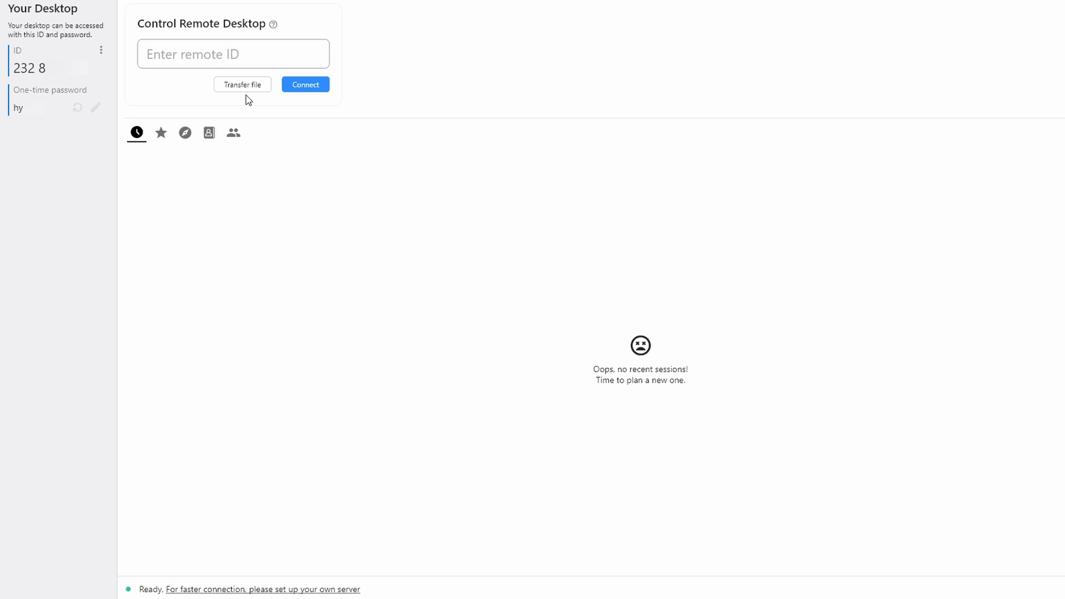
mouse_move(242, 85)
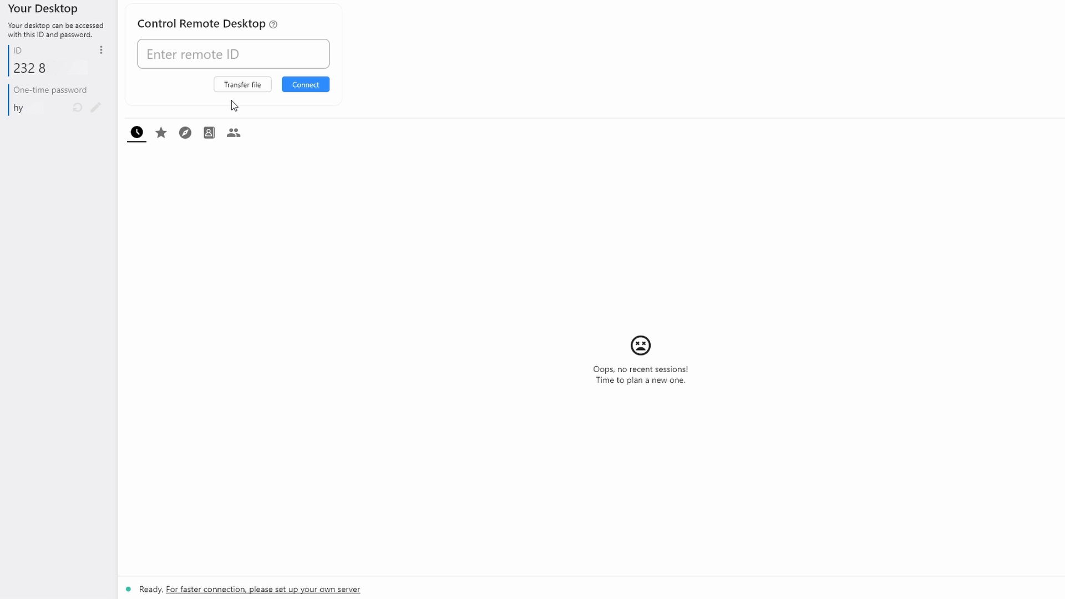
mouse_move(219, 119)
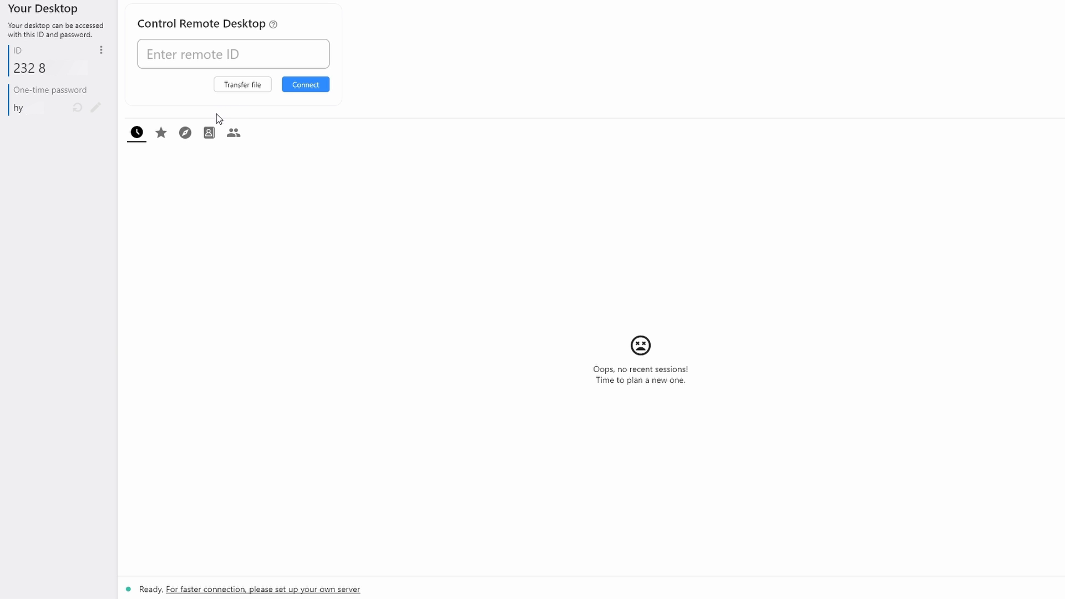
mouse_move(224, 110)
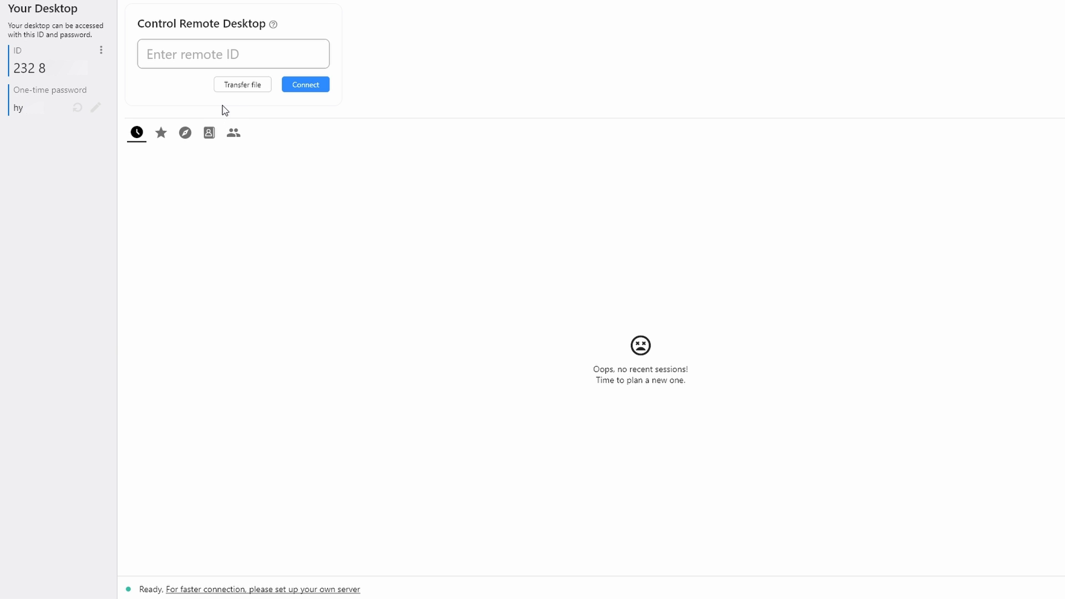
mouse_move(185, 132)
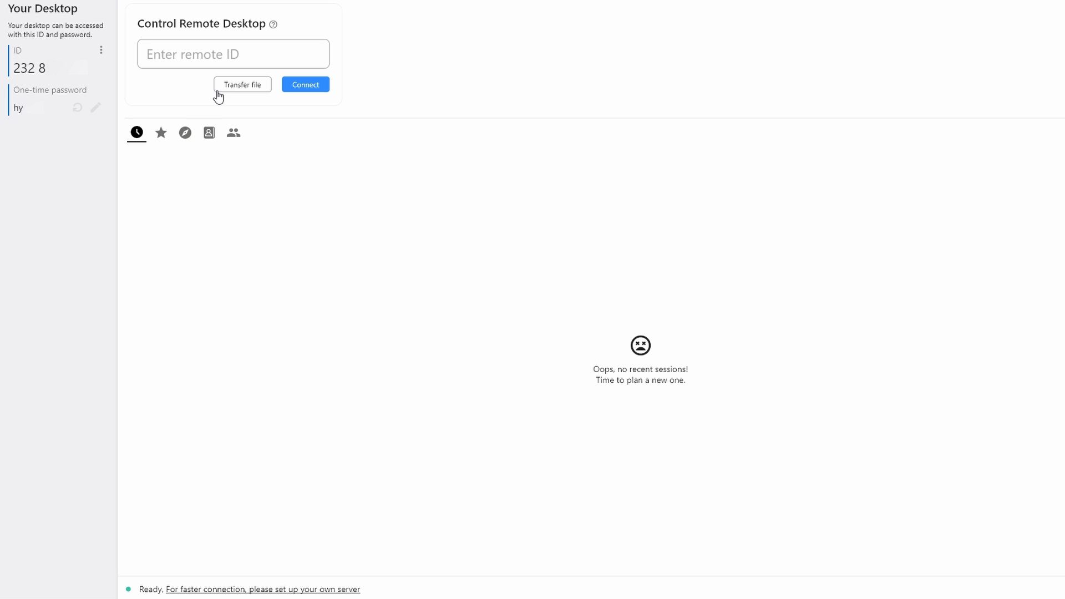
mouse_move(209, 112)
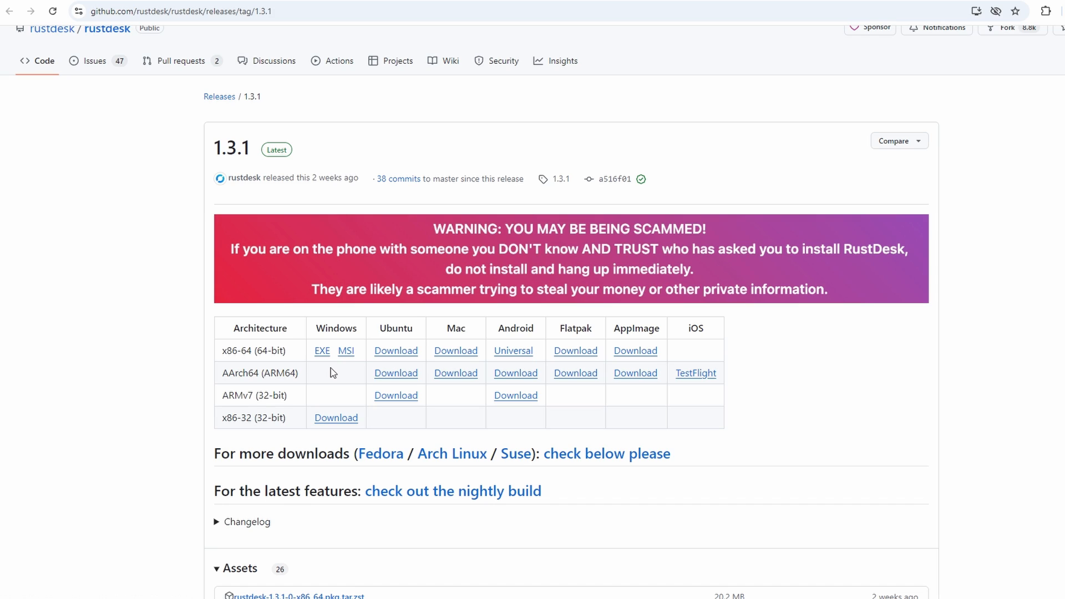
mouse_move(328, 325)
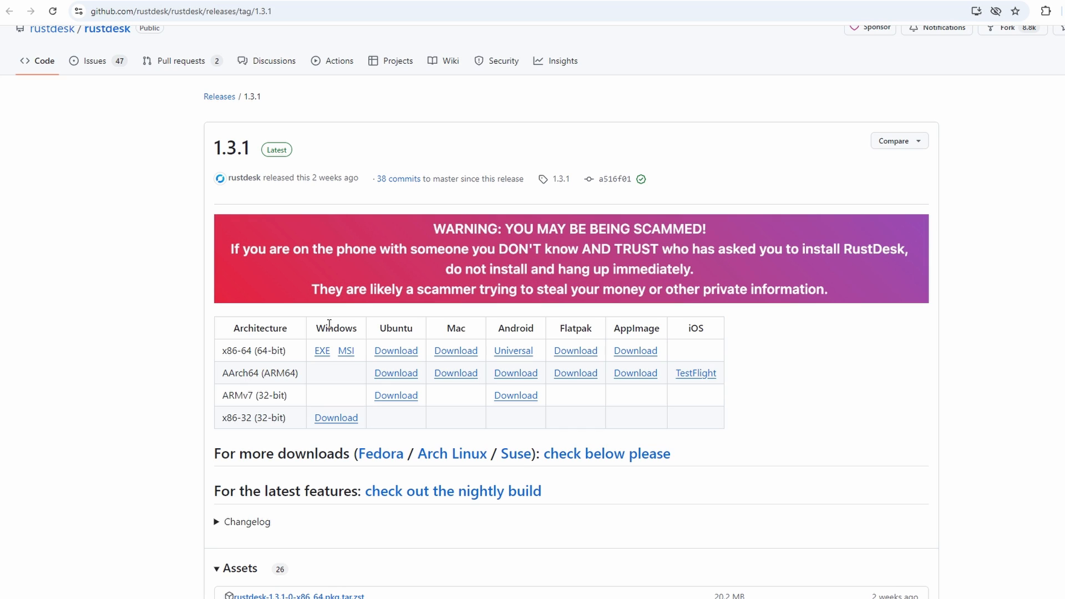
scroll("down", 3)
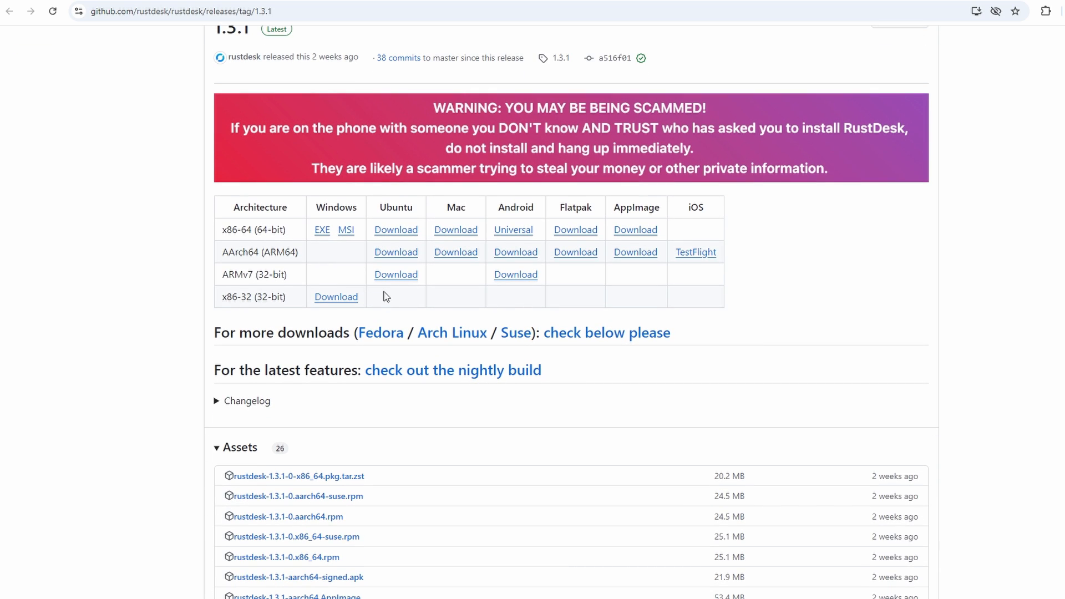
mouse_move(316, 200)
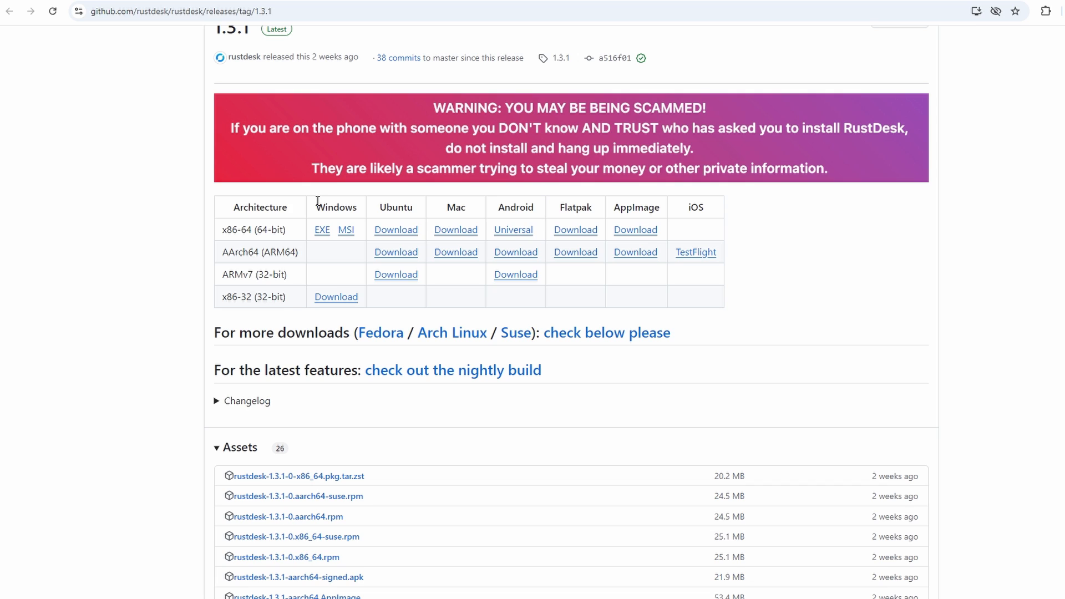
mouse_move(508, 206)
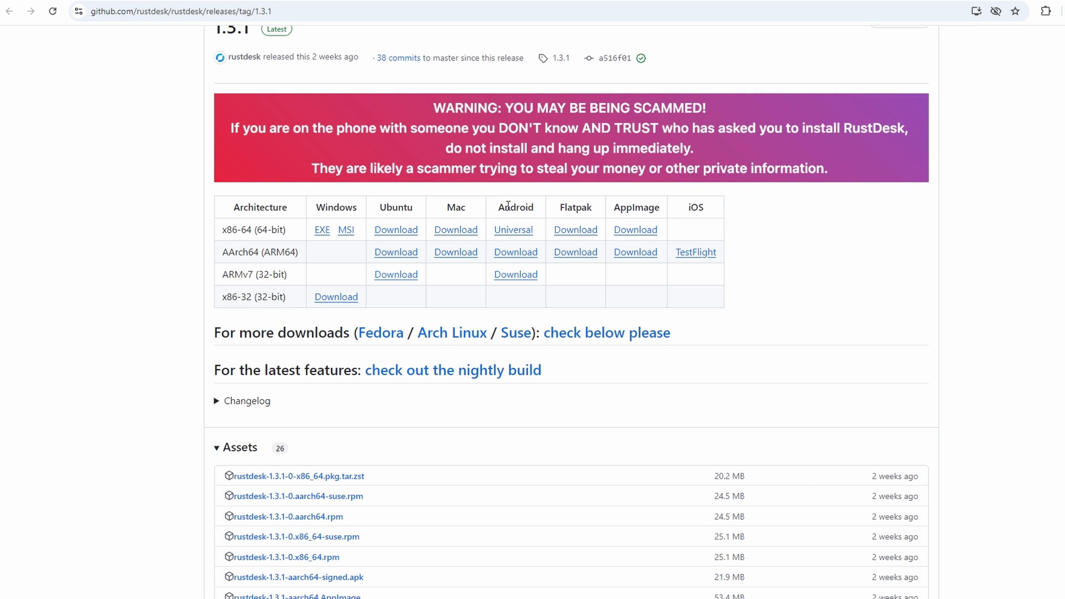
scroll("up", 3)
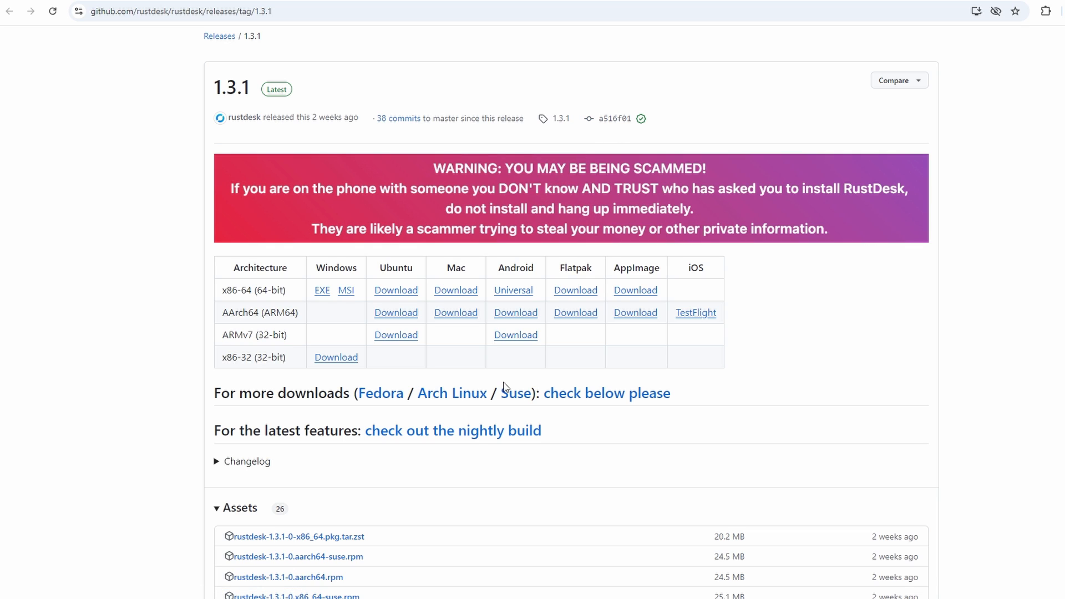
mouse_move(413, 506)
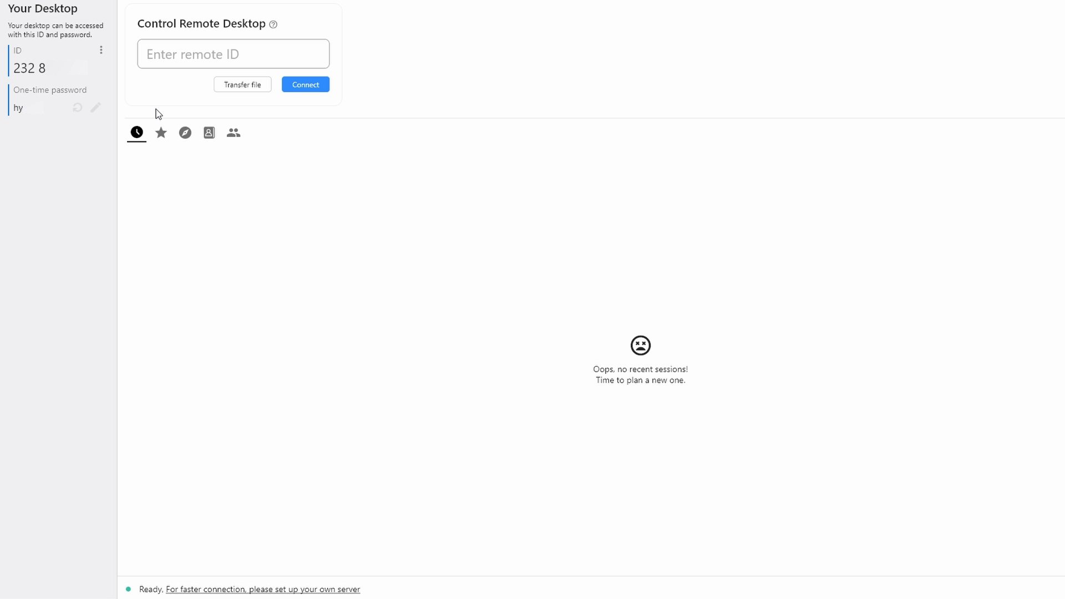
mouse_move(32, 61)
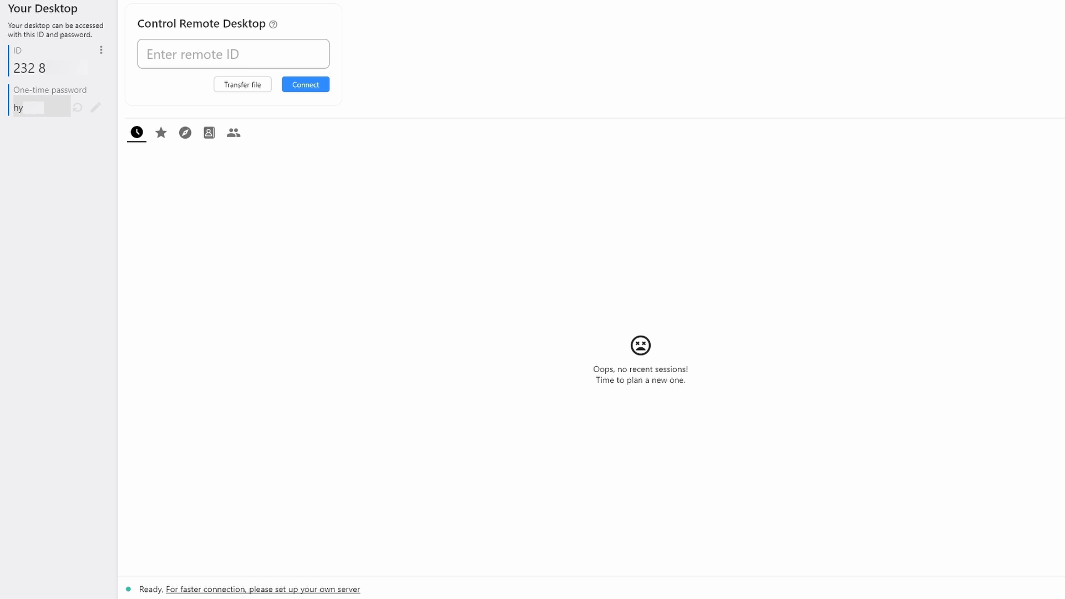
left_click(49, 67)
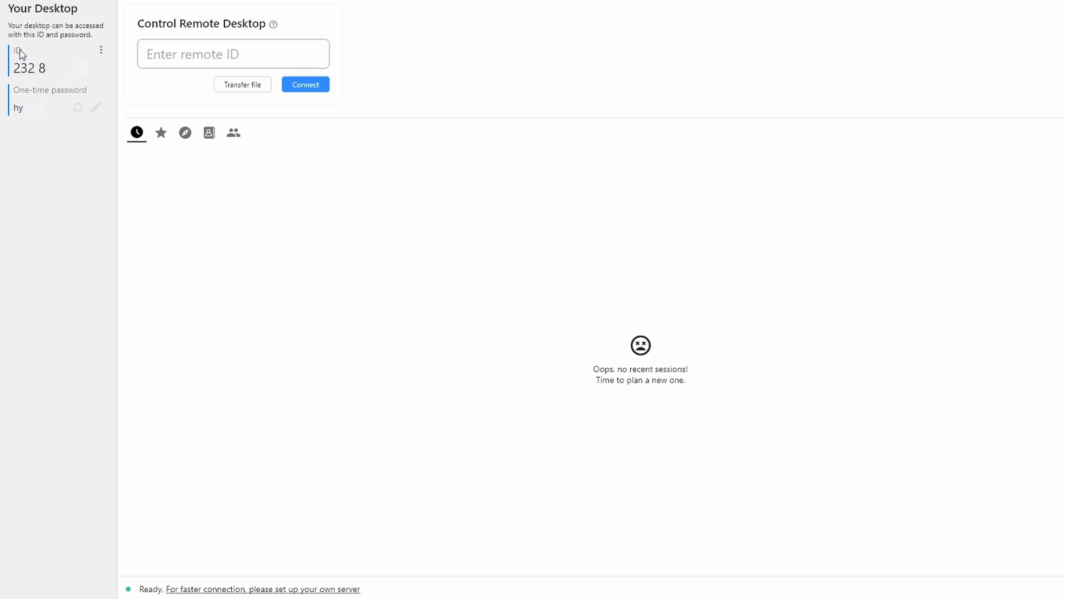
mouse_move(22, 54)
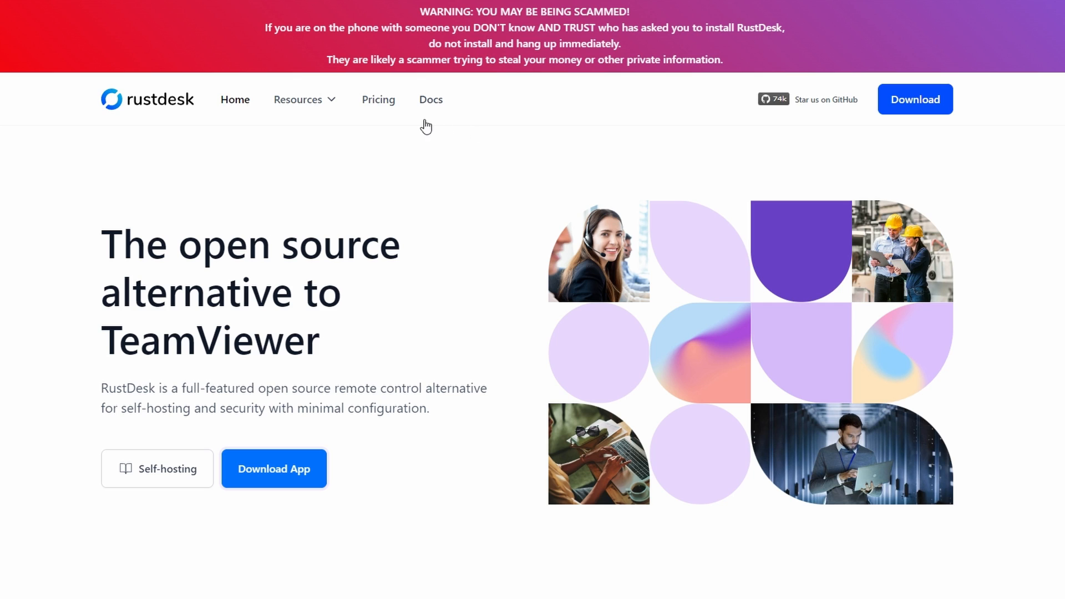
mouse_move(390, 114)
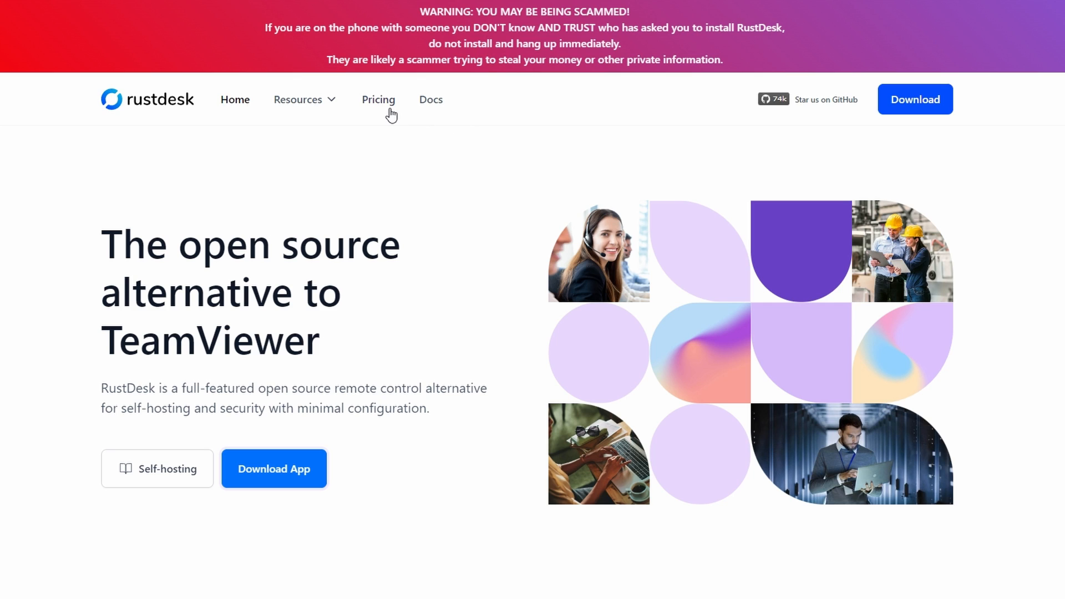
mouse_move(776, 137)
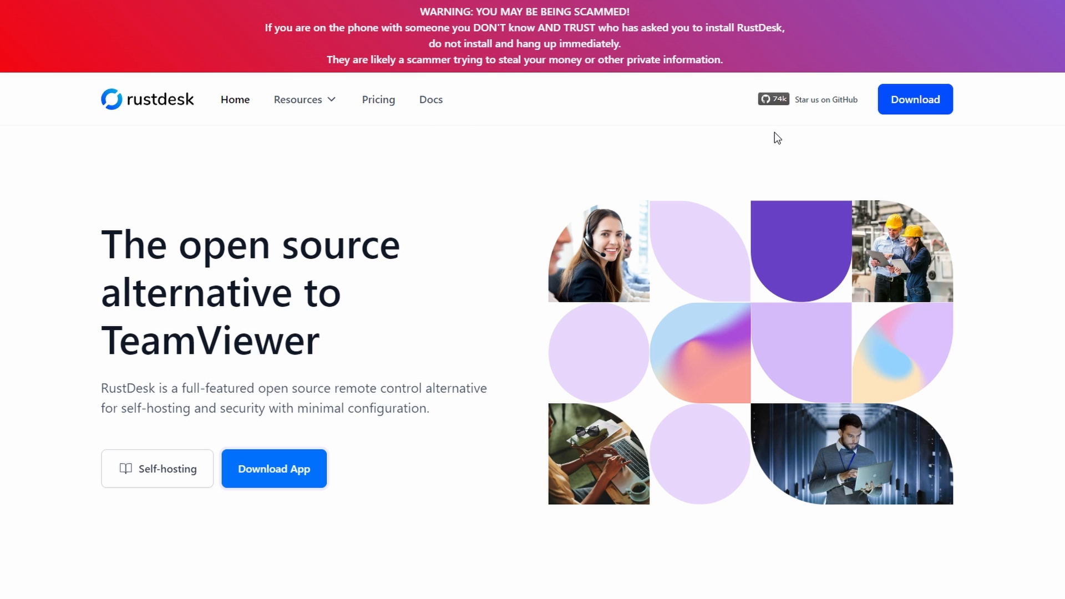
mouse_move(535, 129)
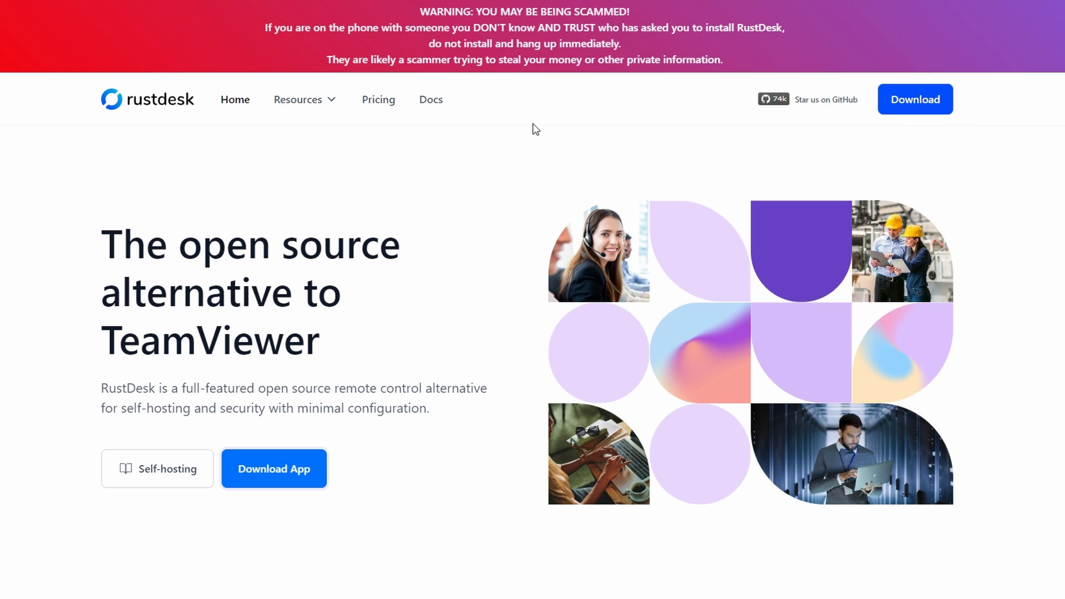
mouse_move(819, 41)
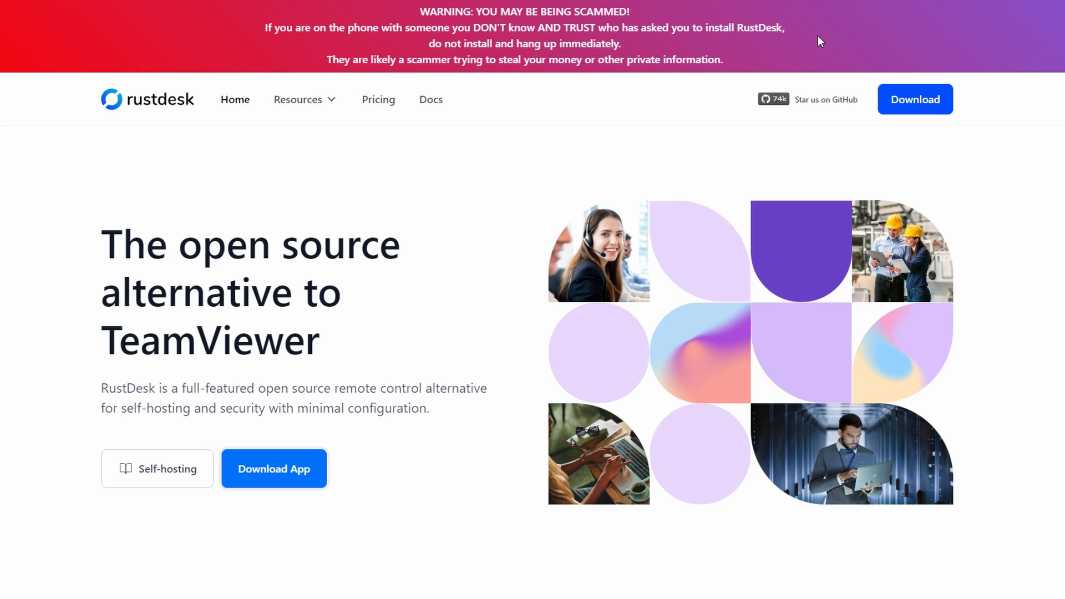
mouse_move(694, 99)
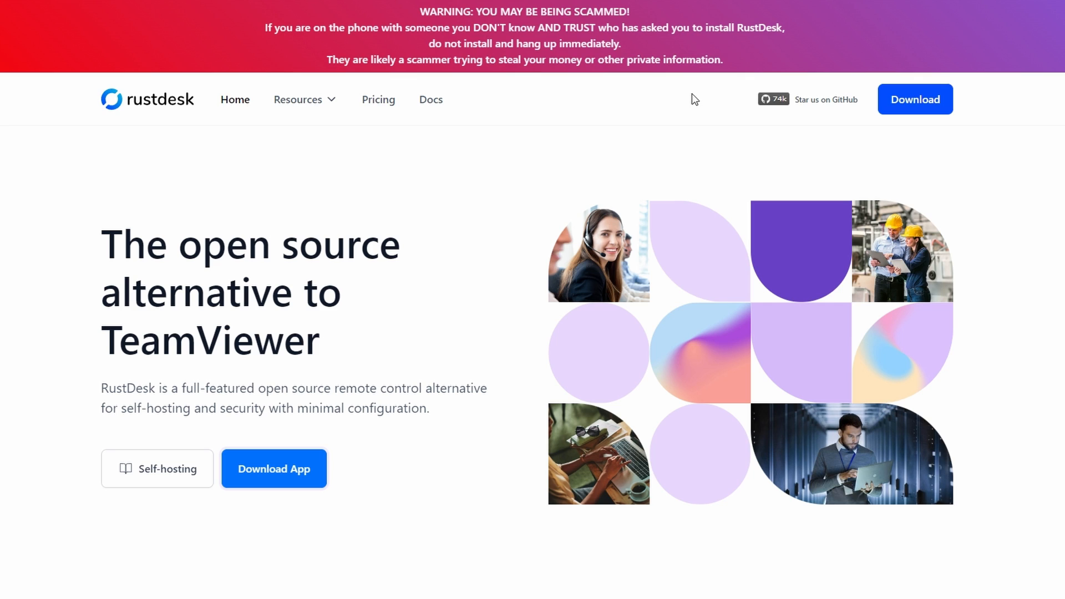
mouse_move(518, 132)
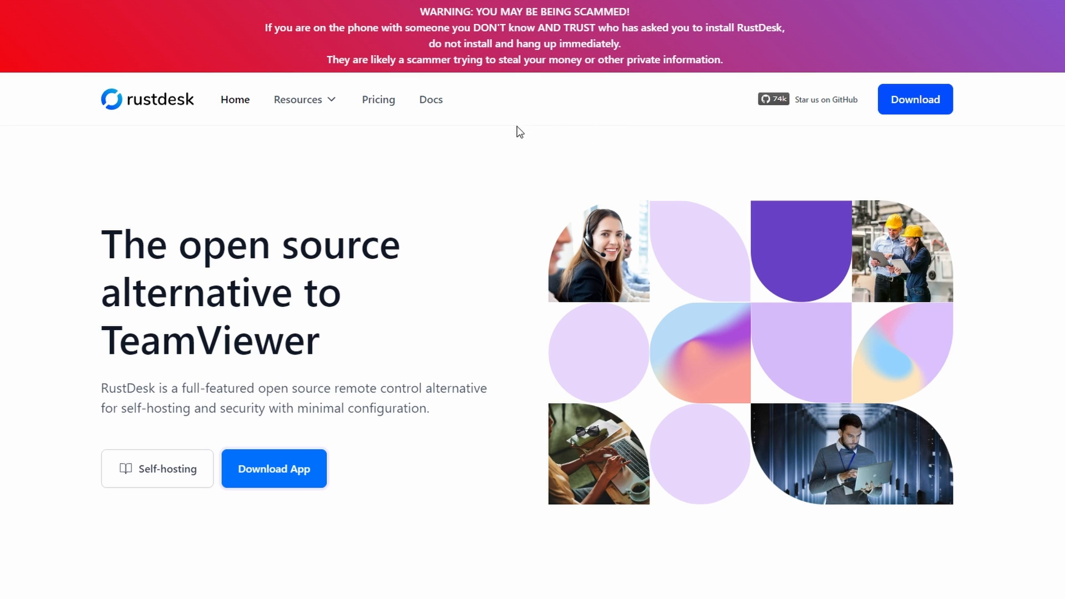
mouse_move(495, 142)
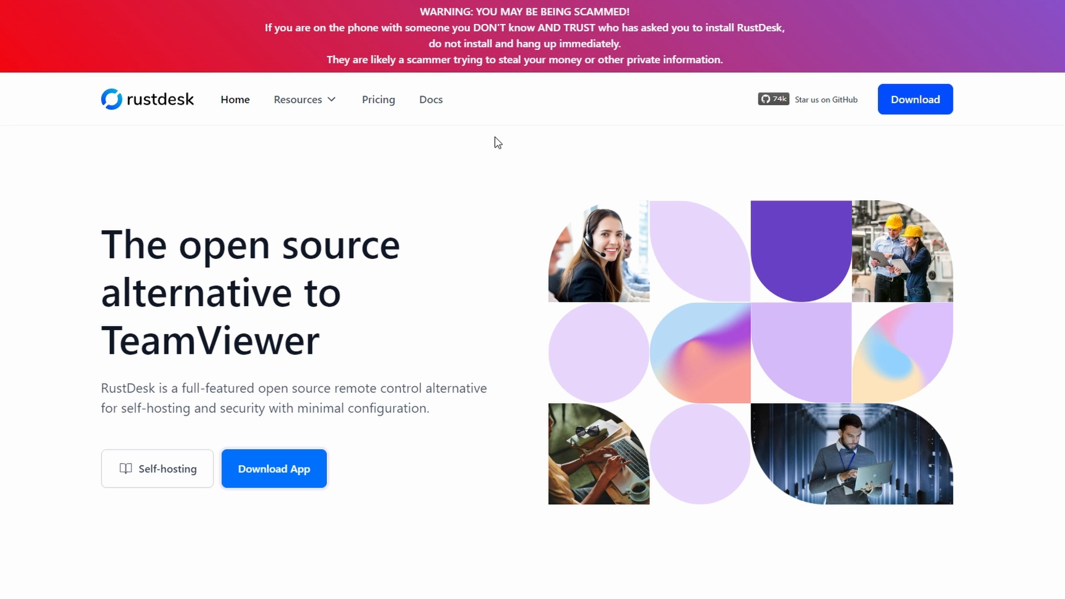
mouse_move(378, 100)
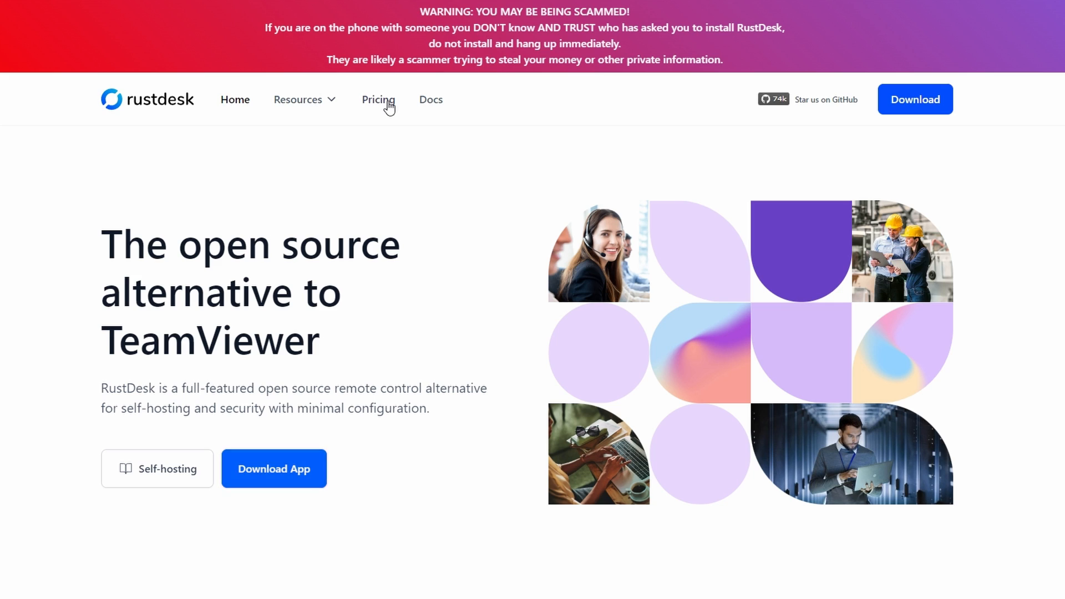
Review the self-hosting pricing plans from free to Pro, then return to the rustdesk.com home page.
left_click(377, 99)
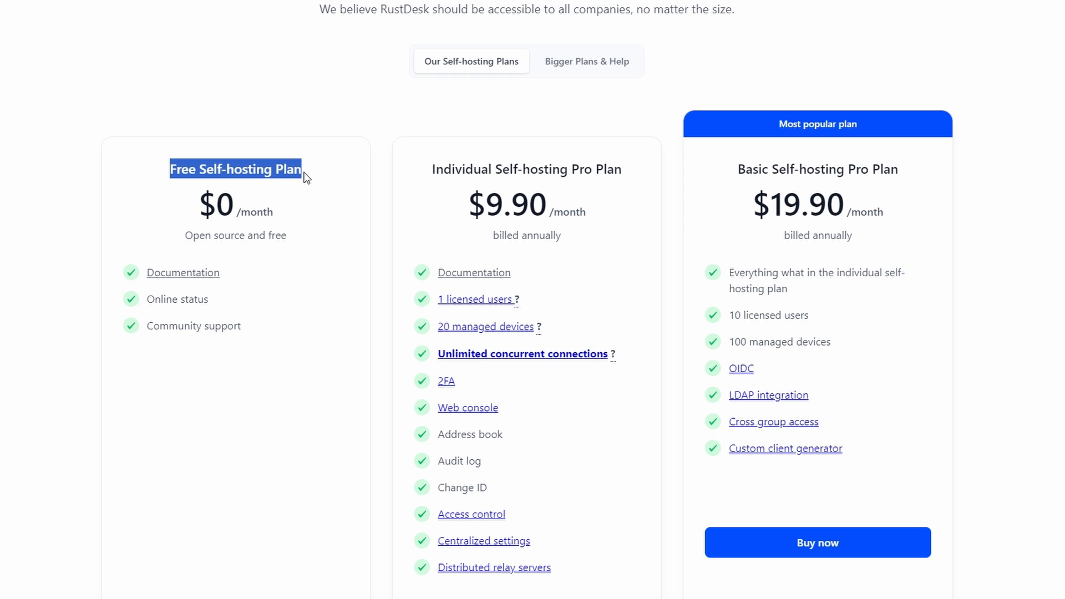
mouse_move(370, 255)
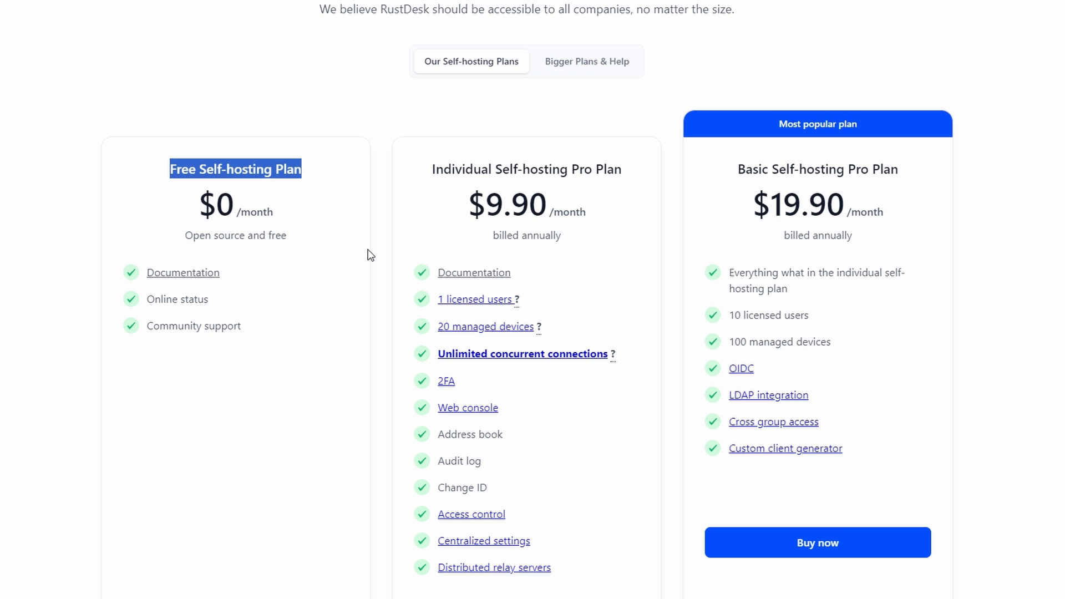
scroll("up", 3)
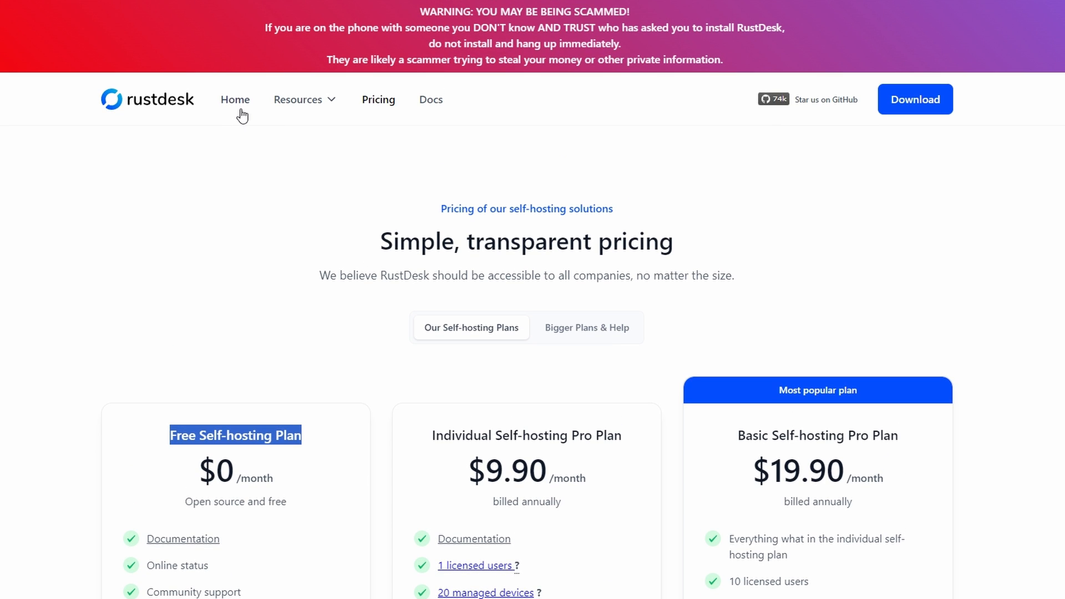
left_click(234, 99)
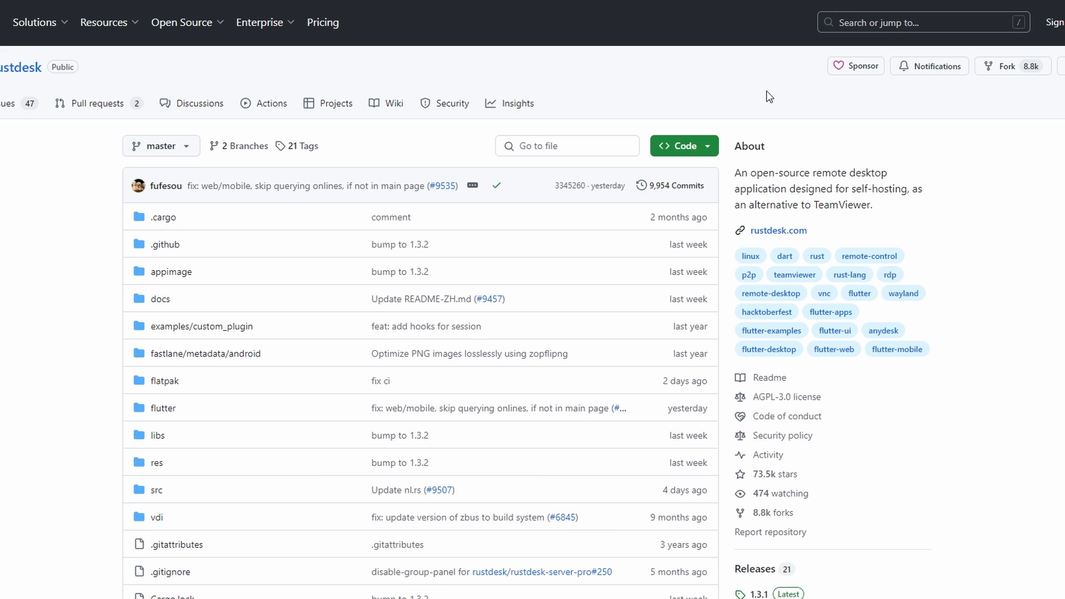
mouse_move(20, 67)
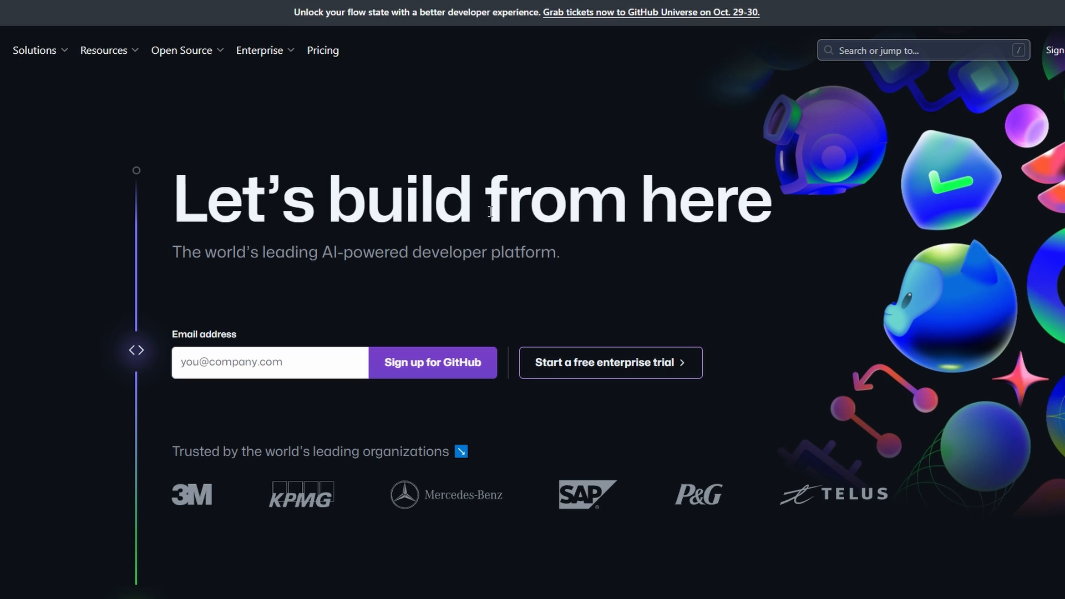
mouse_move(590, 257)
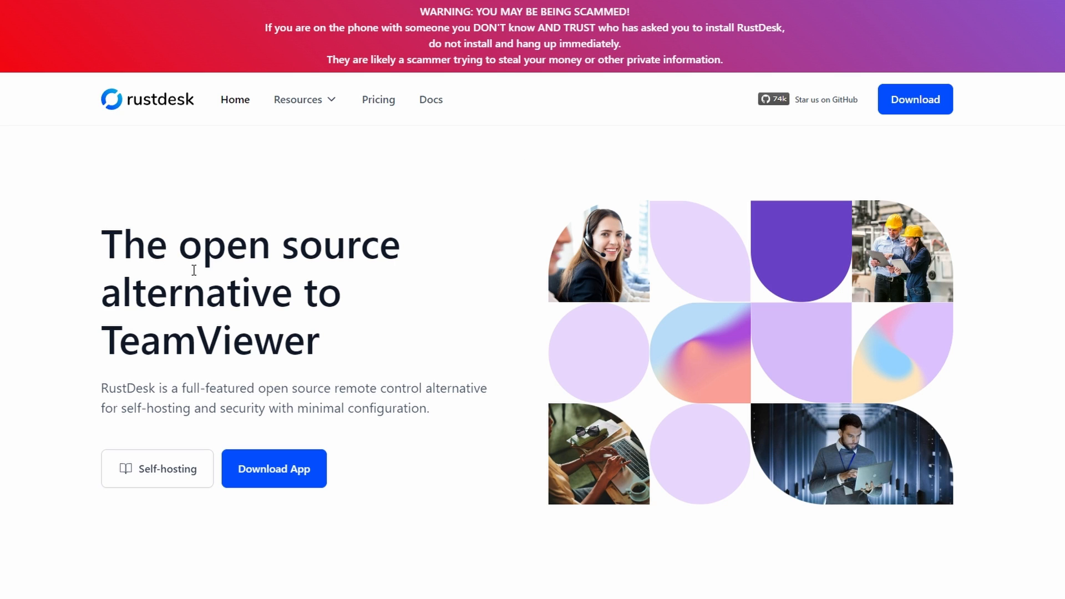
mouse_move(199, 264)
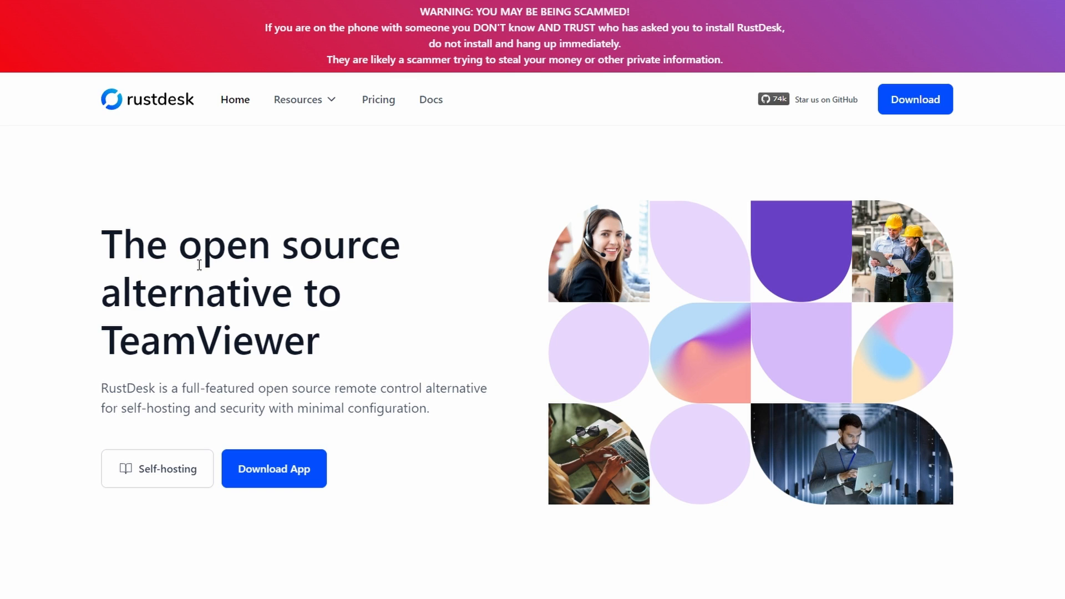
mouse_move(422, 343)
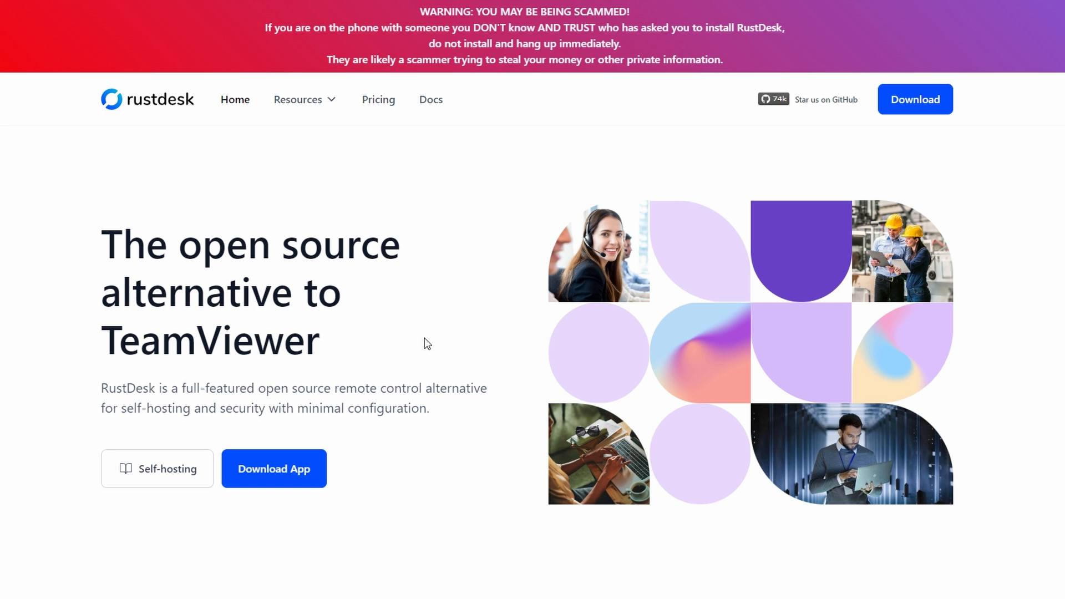